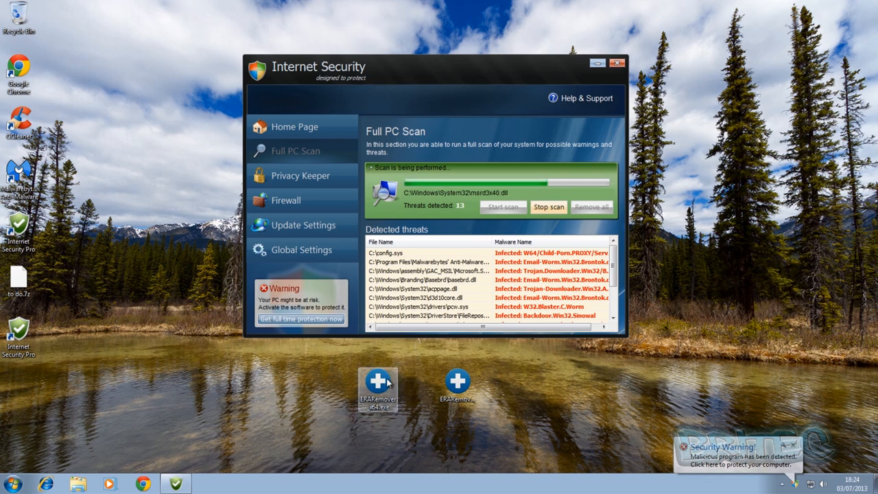
mouse_move(387, 381)
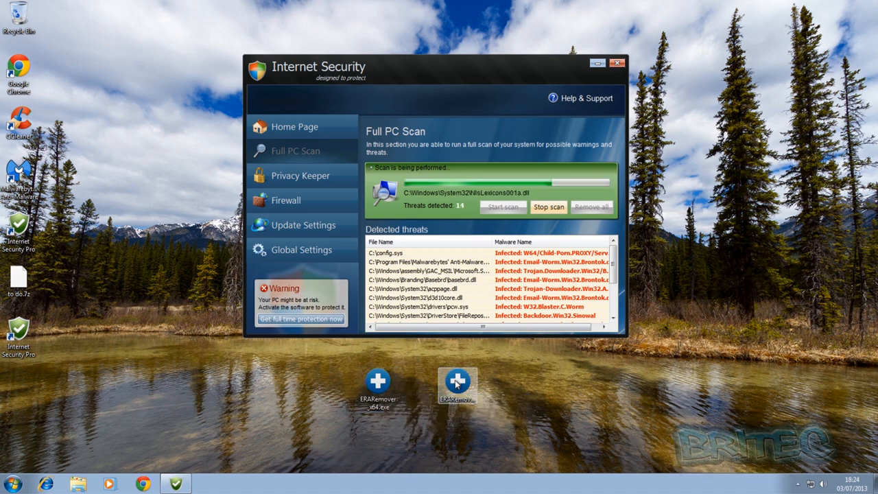
mouse_move(454, 384)
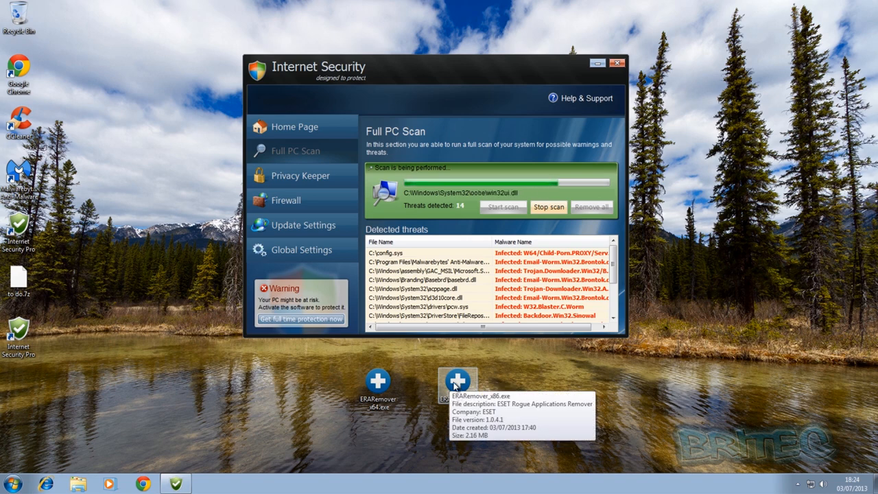
mouse_move(439, 418)
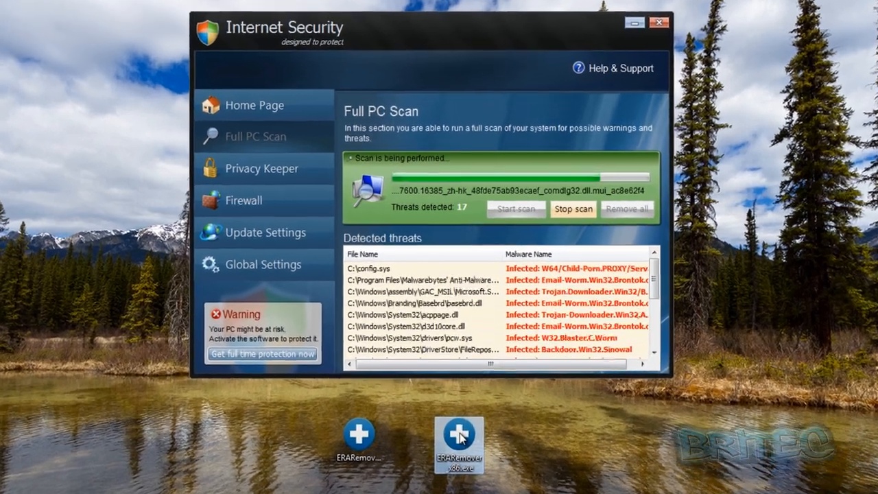
- Run ERARemover_x86.exe as administrator from its context menu
right_click(458, 446)
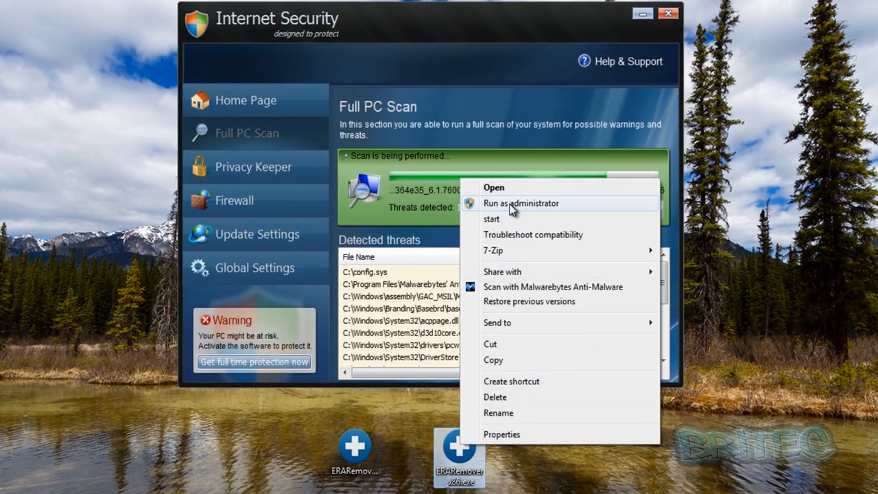
click(520, 203)
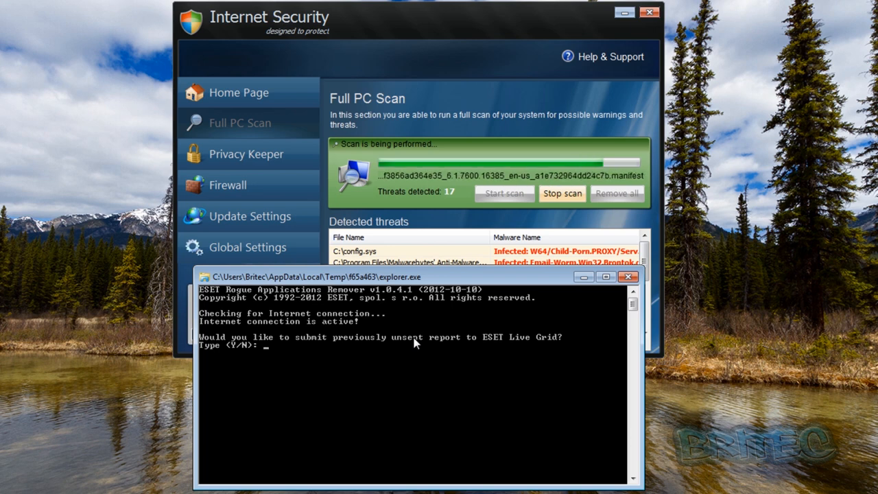
- Answer n to the Live Grid report prompt so the system scan begins
text(n)
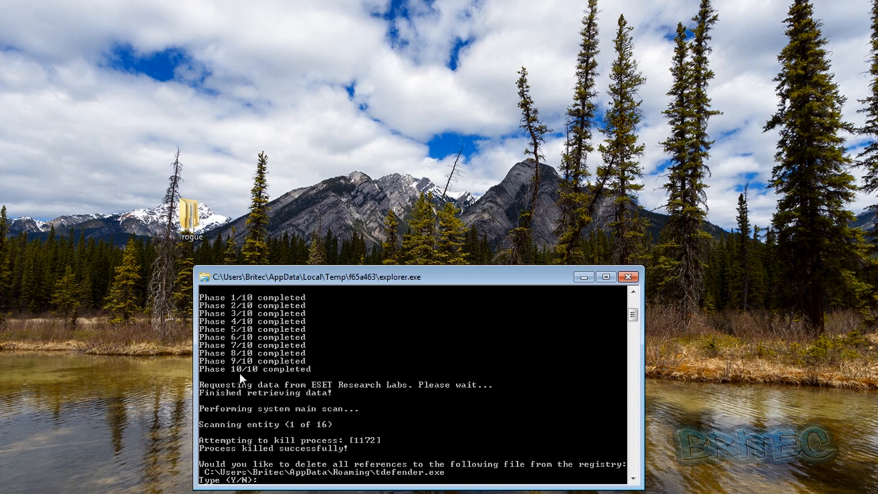
mouse_move(373, 451)
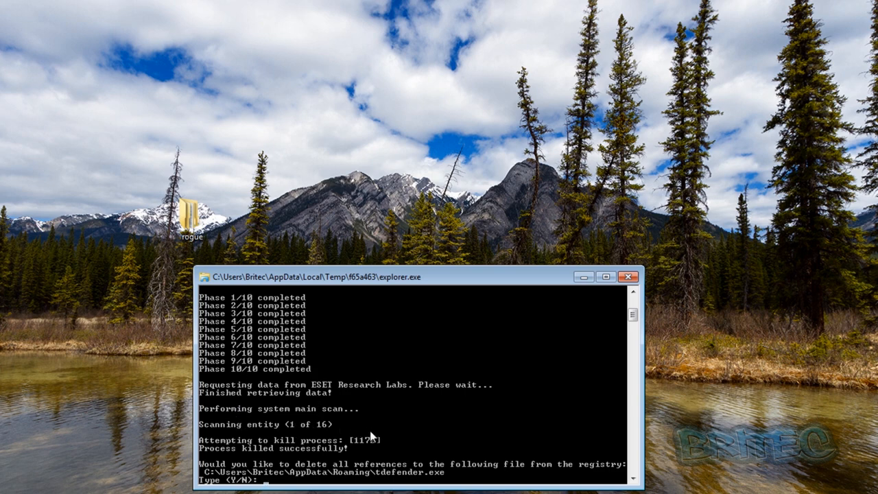
mouse_move(395, 209)
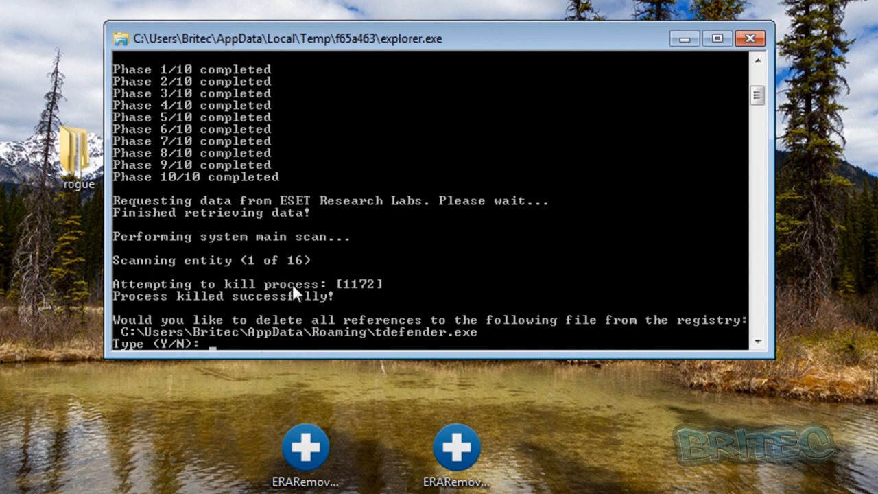
mouse_move(299, 278)
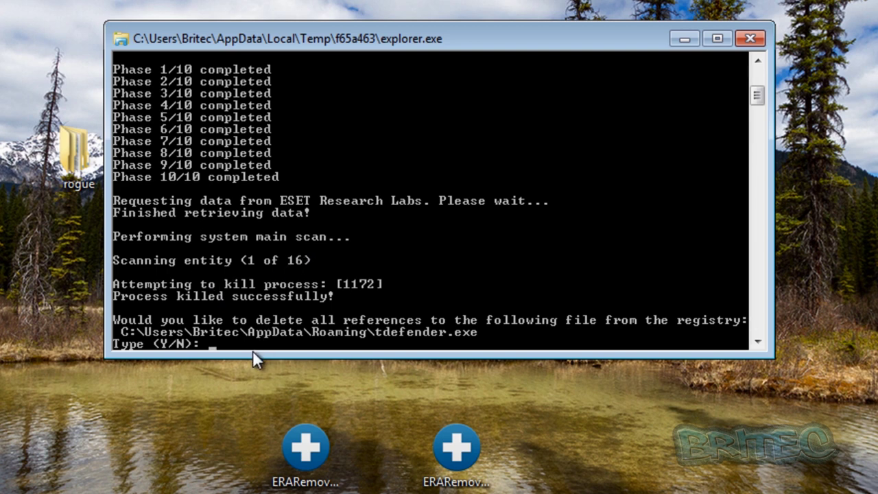
mouse_move(378, 337)
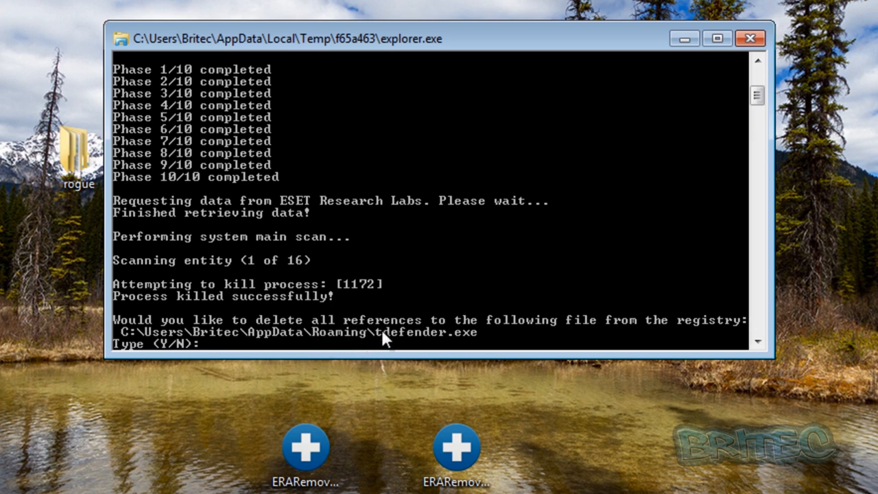
- Answer y to delete the registry references for tdefender.exe, bie.exe and syshost.exe
text(y)
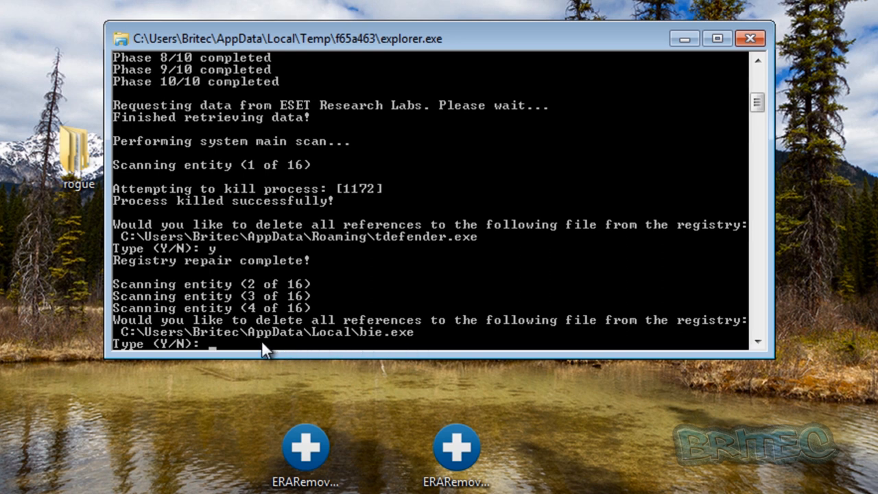
text(y)
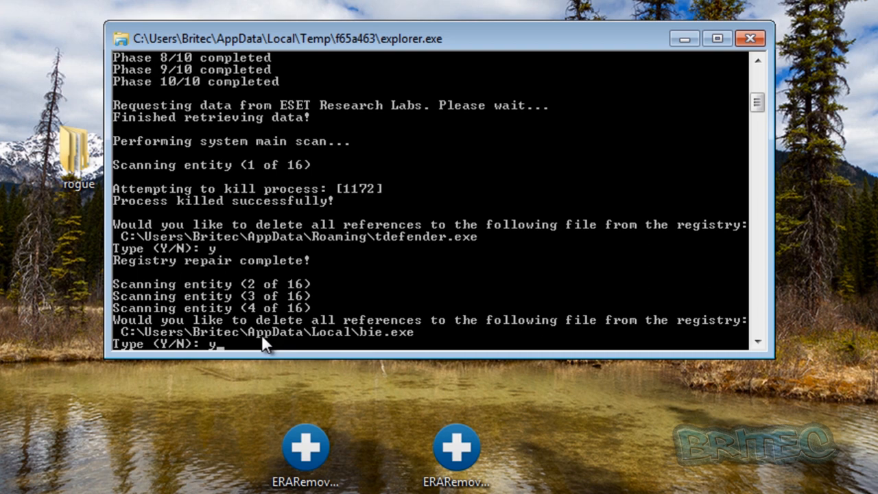
mouse_move(354, 337)
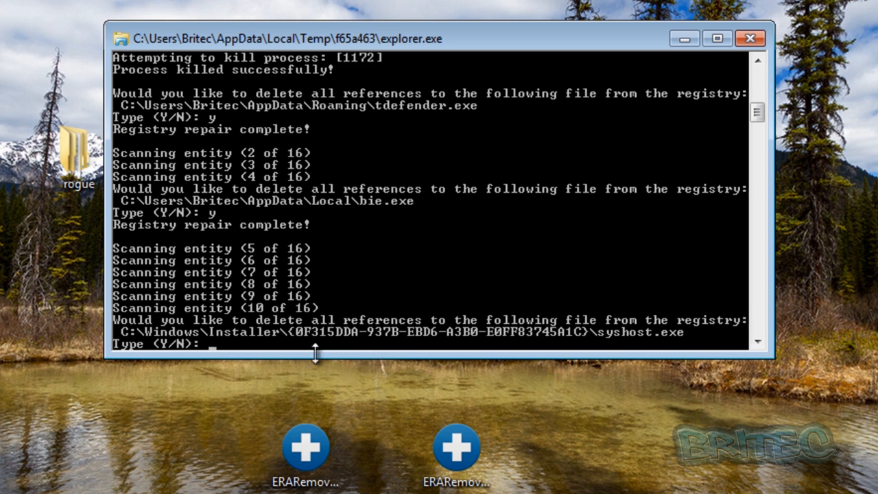
mouse_move(227, 345)
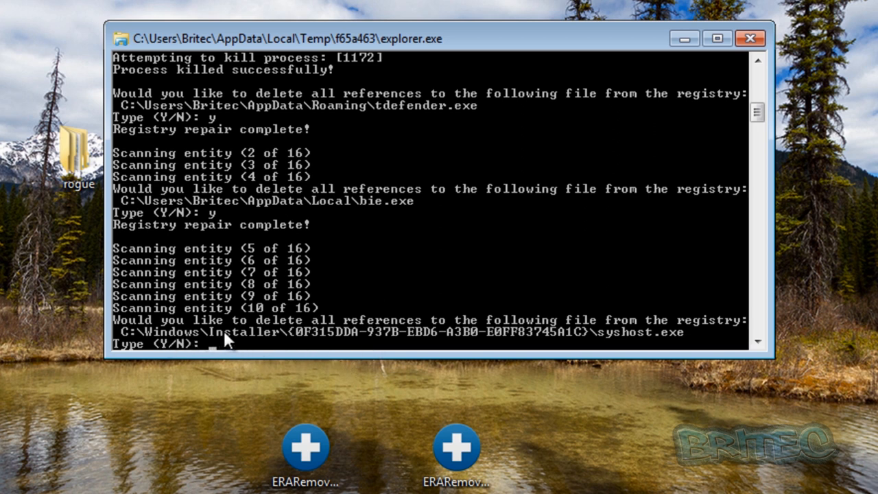
mouse_move(594, 361)
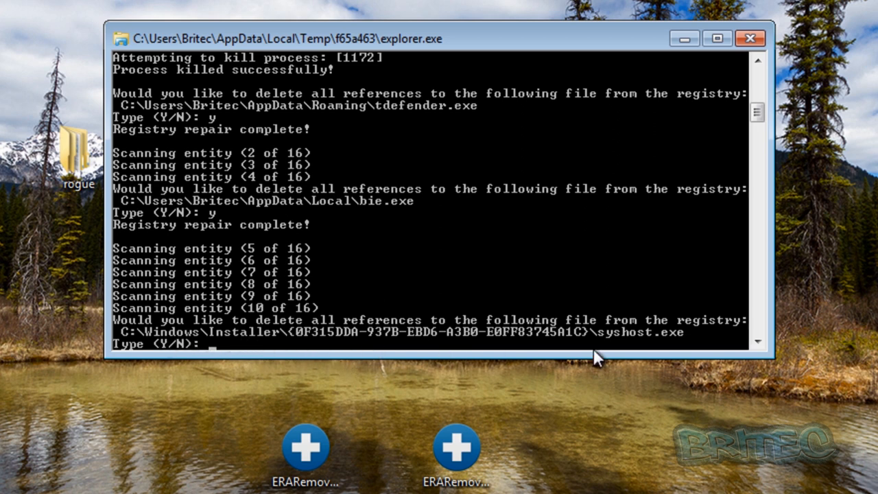
mouse_move(615, 345)
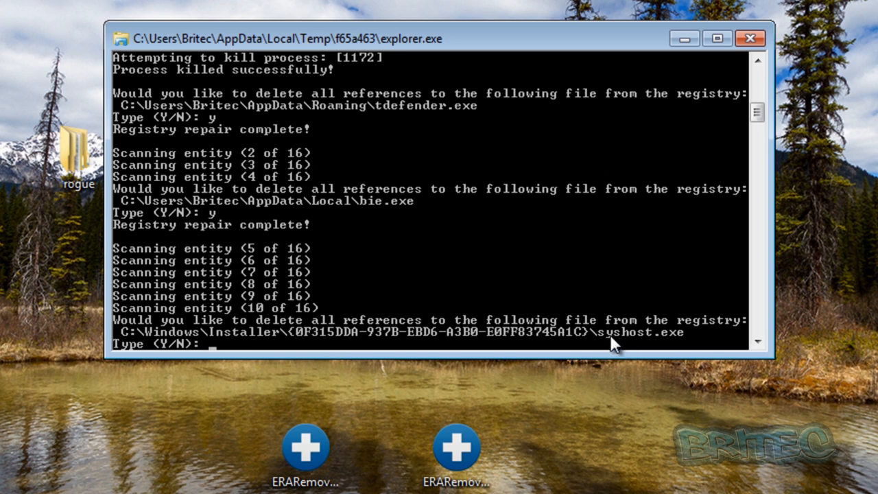
mouse_move(662, 343)
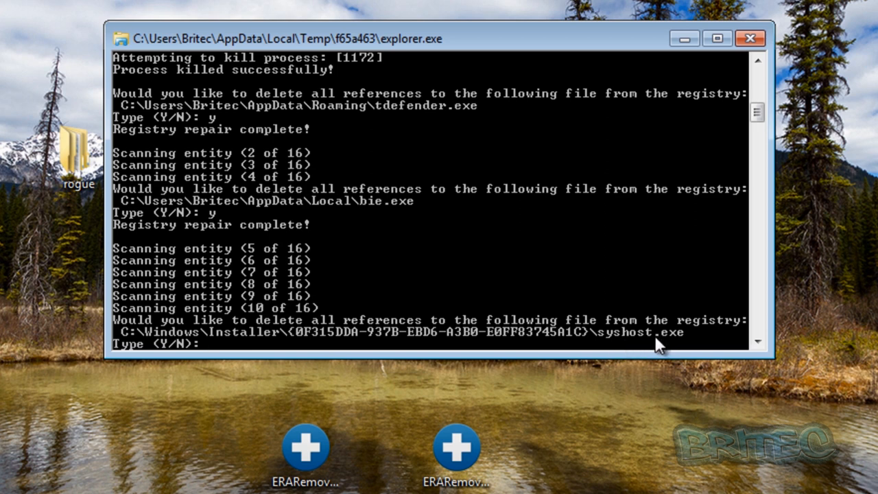
text(y)
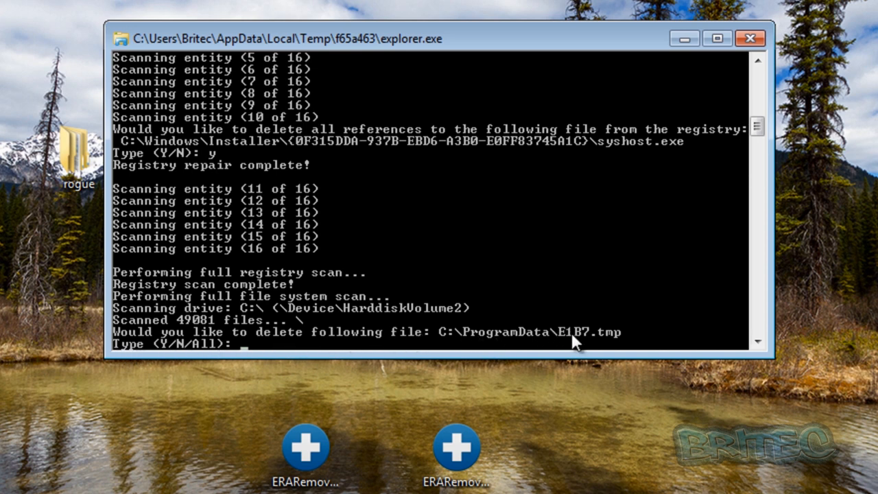
mouse_move(192, 360)
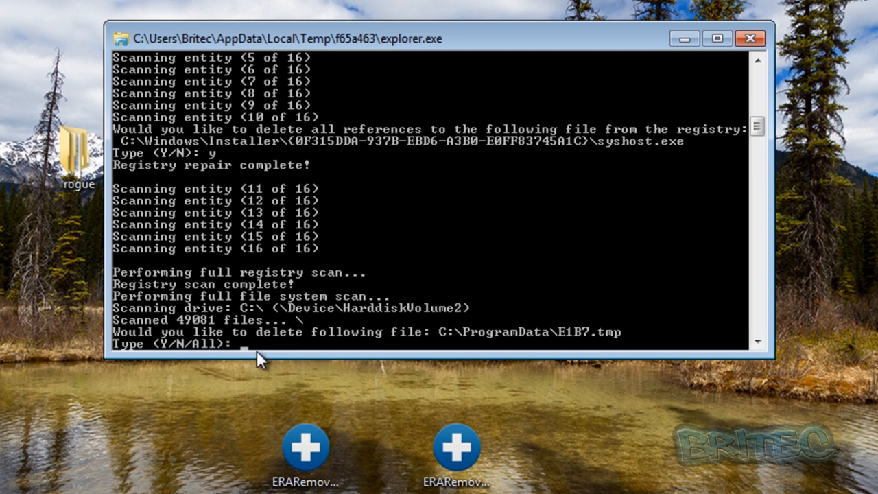
mouse_move(195, 350)
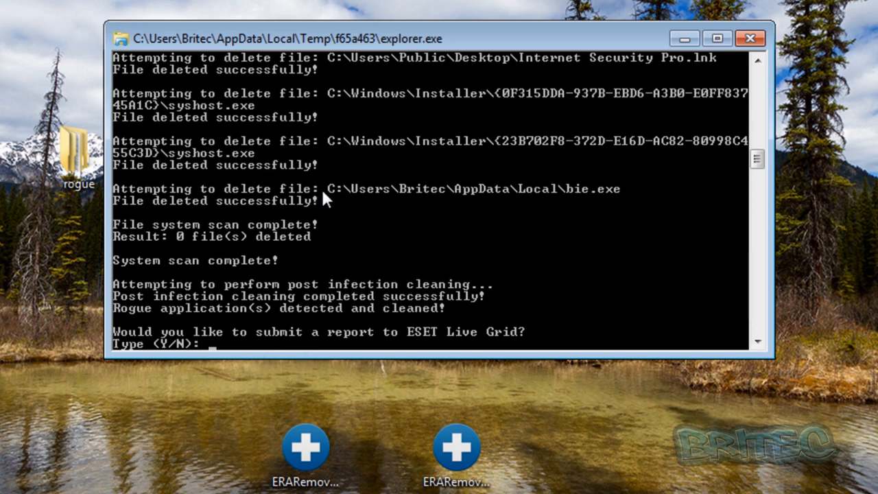
mouse_move(754, 159)
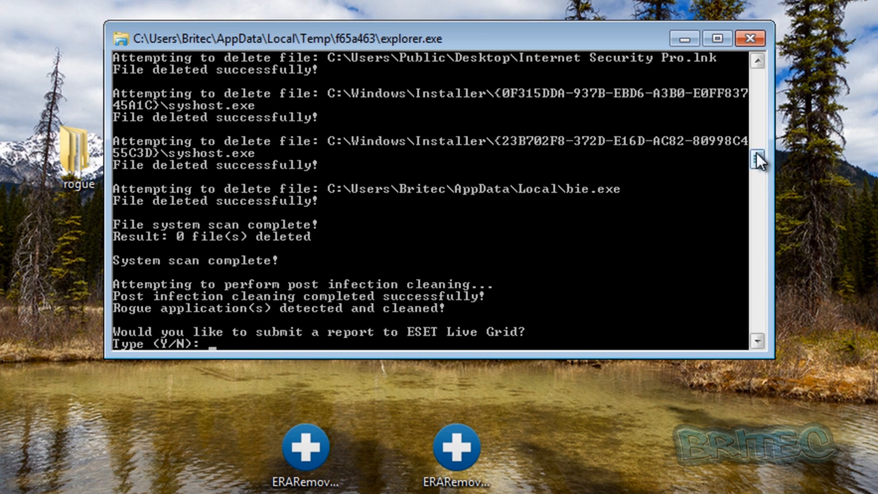
mouse_move(686, 187)
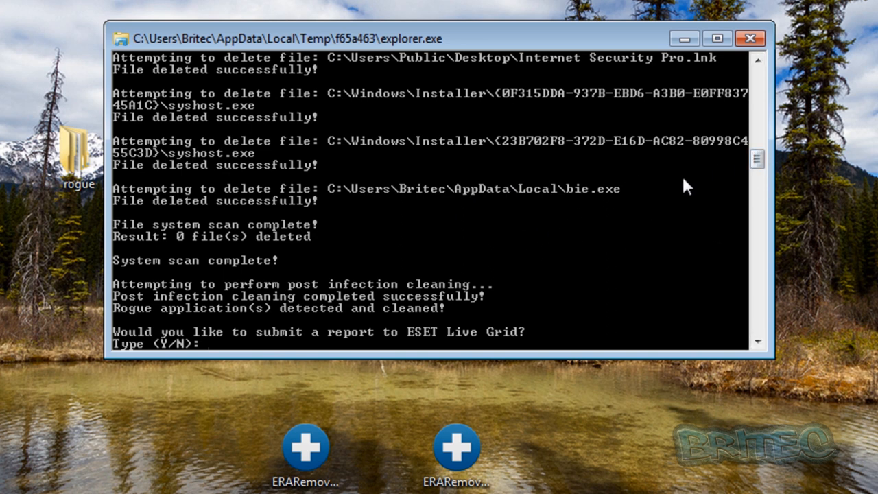
- Delete all flagged rogue files and review the deletion results in the console
click(755, 62)
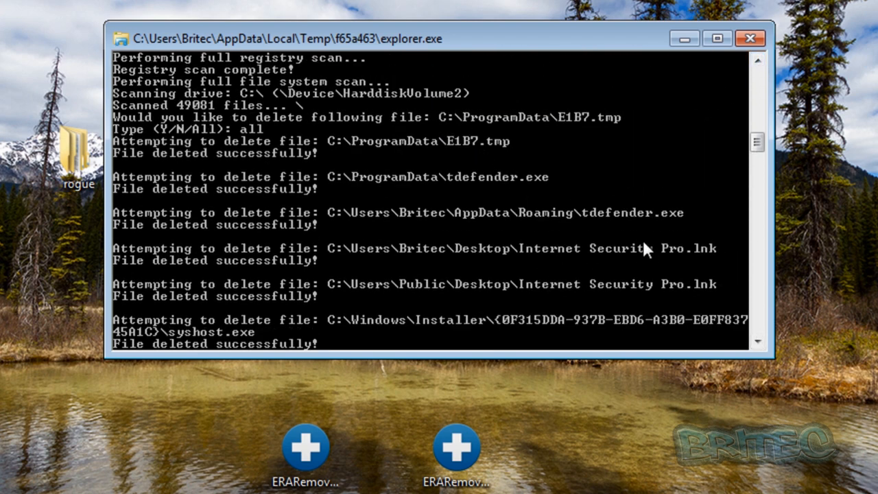
mouse_move(639, 312)
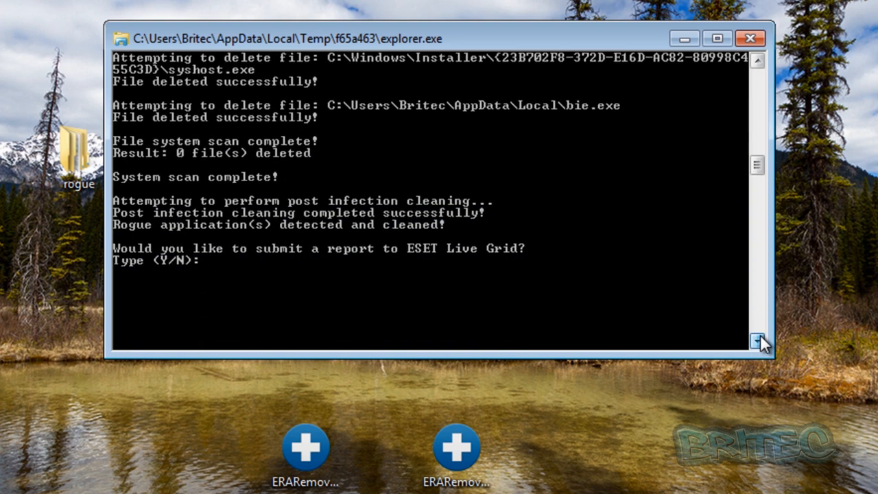
- Answer n to both the Live Grid report and the open-website prompts so the remover closes
scroll(down, 3)
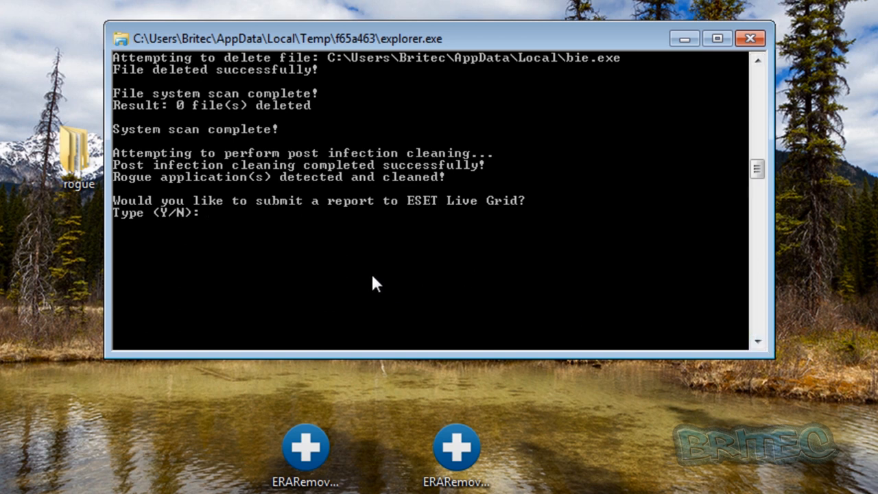
mouse_move(440, 275)
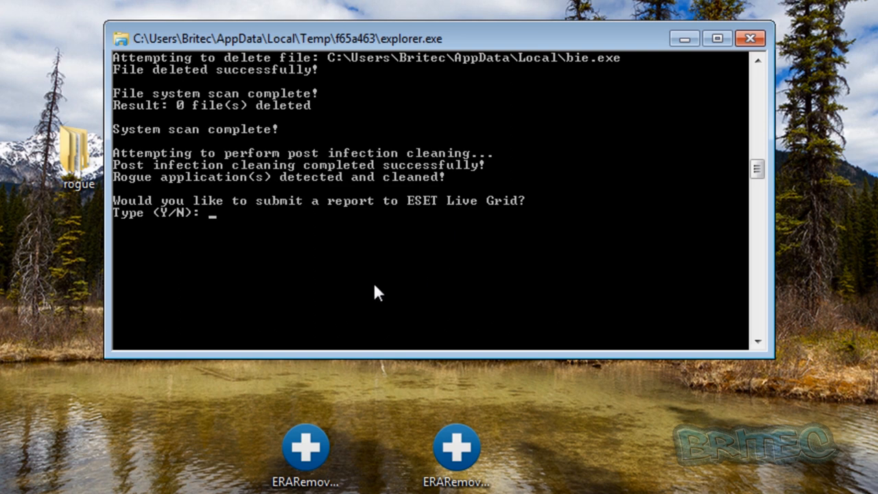
mouse_move(252, 254)
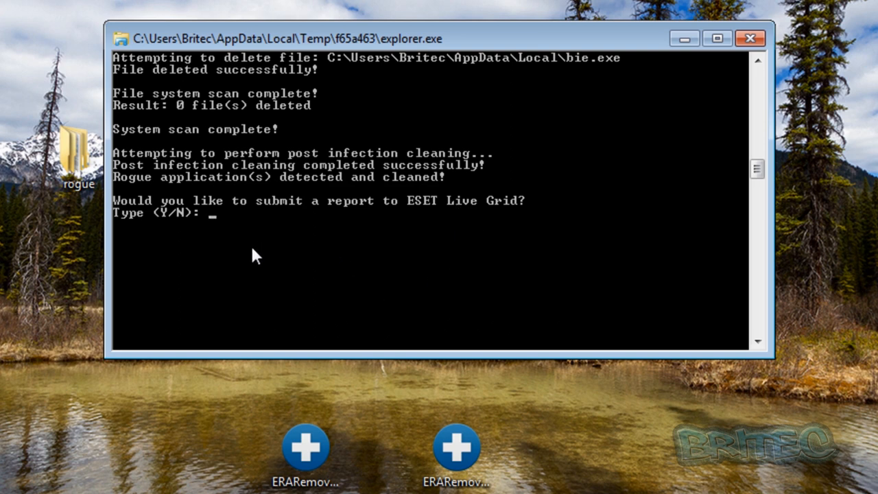
text(n)
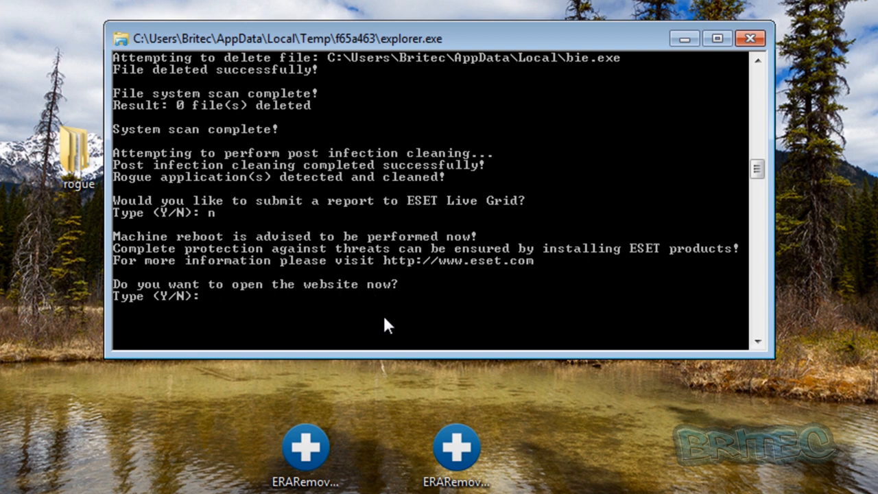
text(n)
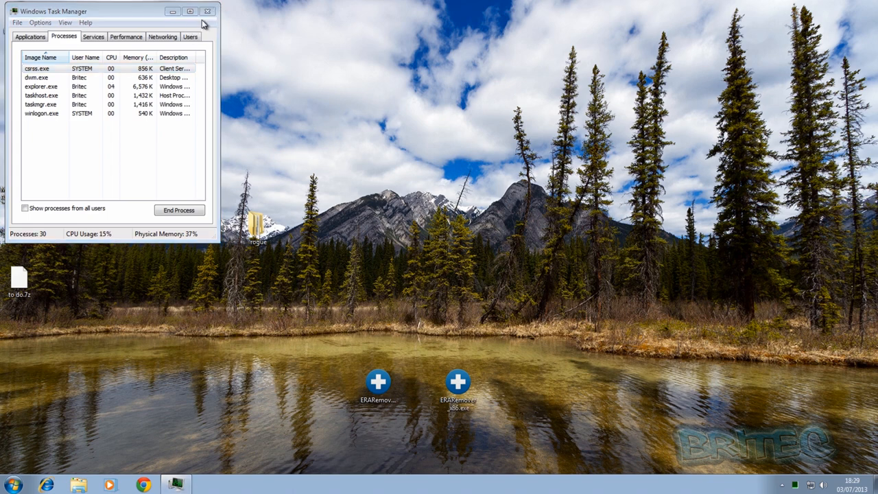
- Close Task Manager and move the Malwarebytes shortcut to the desktop centre
click(208, 9)
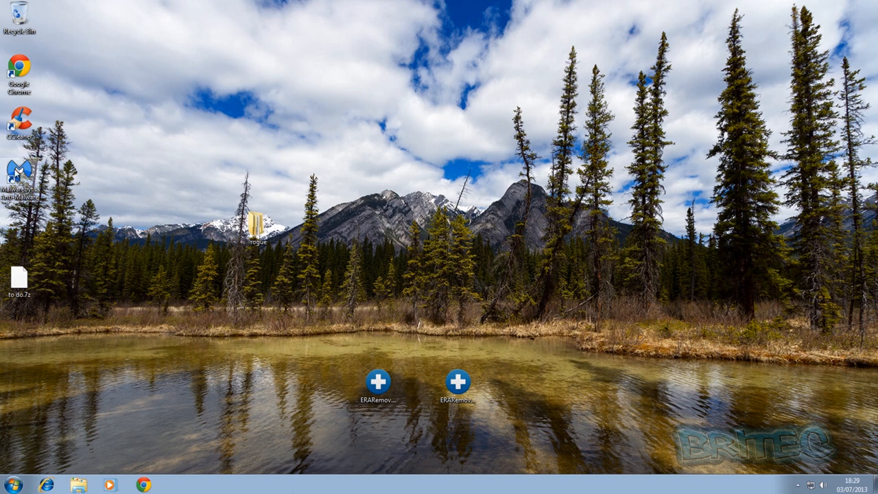
drag(19, 175, 375, 231)
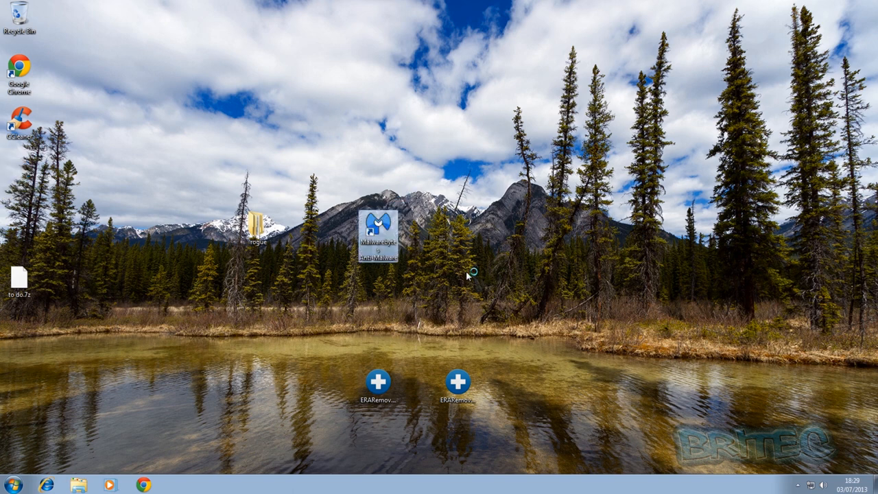
- Launch Malwarebytes, run a quick scan and dismiss the completion message reporting 31 detections
double_click(379, 226)
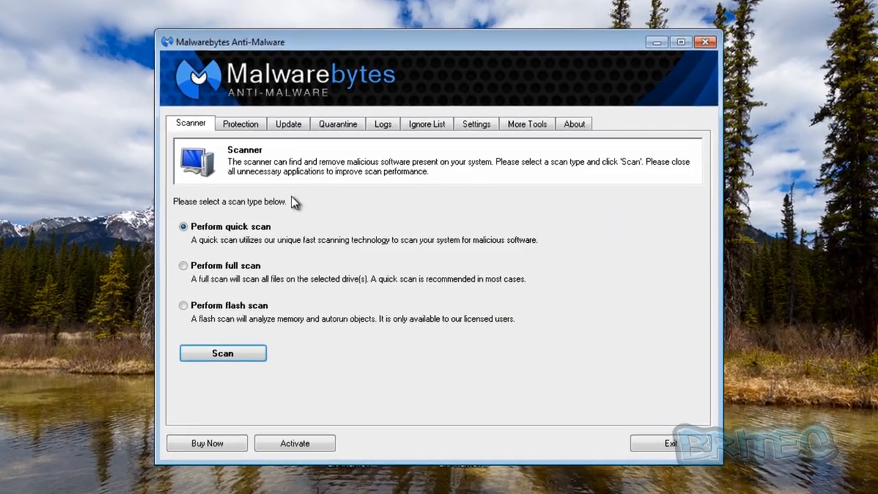
click(229, 272)
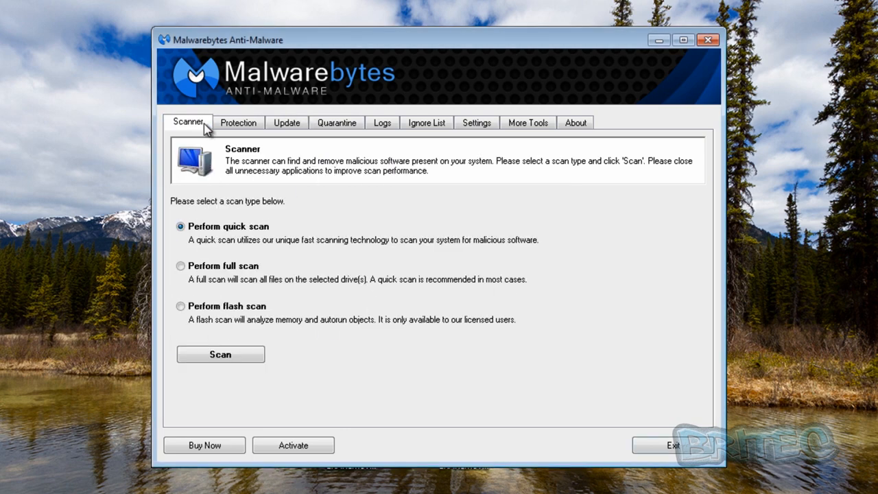
click(220, 354)
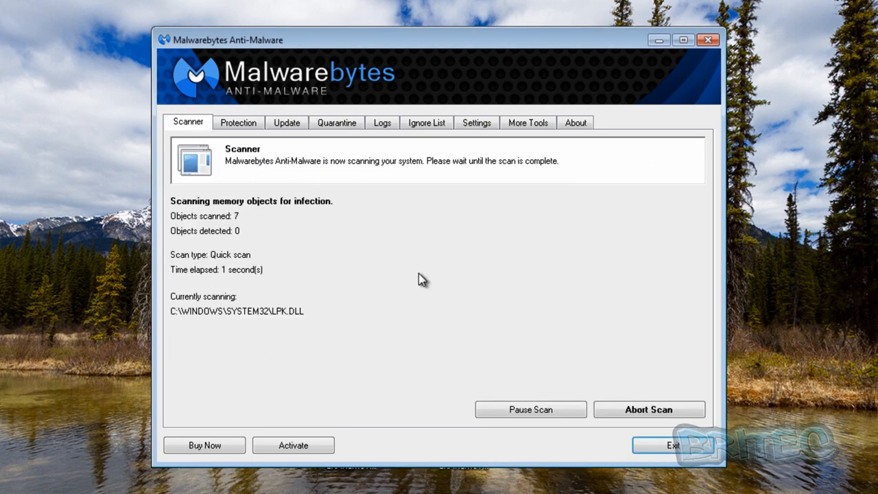
mouse_move(380, 249)
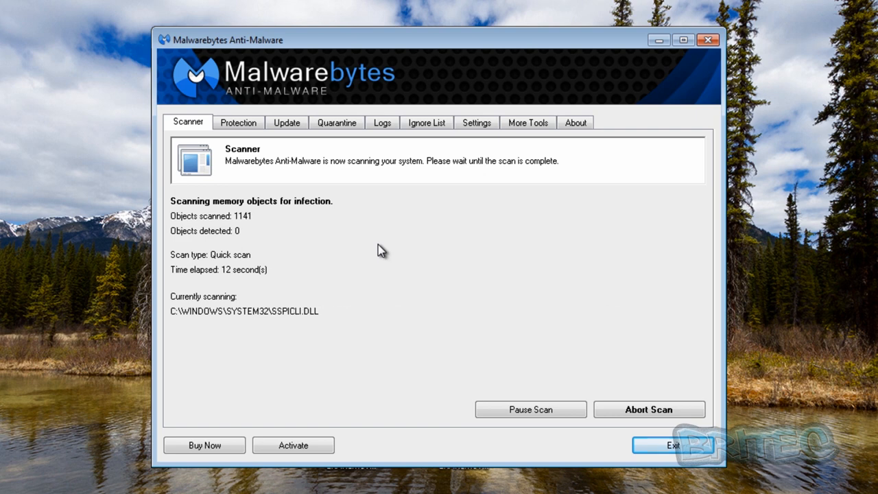
mouse_move(349, 362)
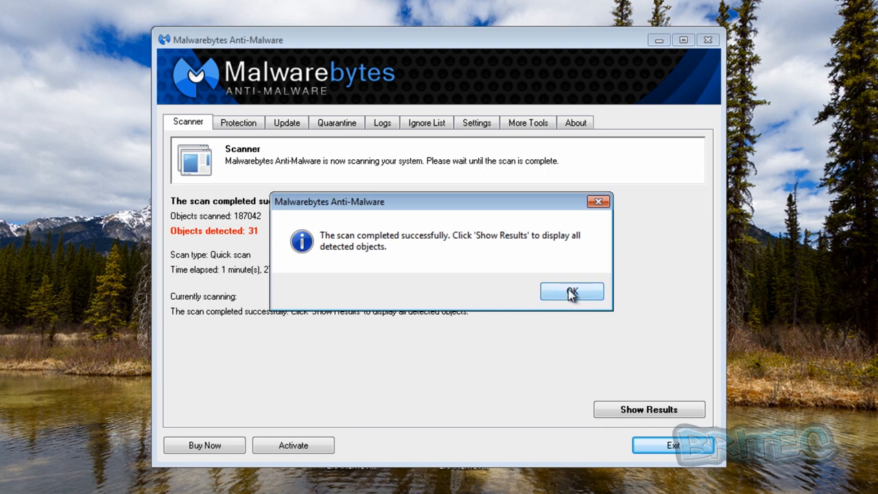
click(571, 291)
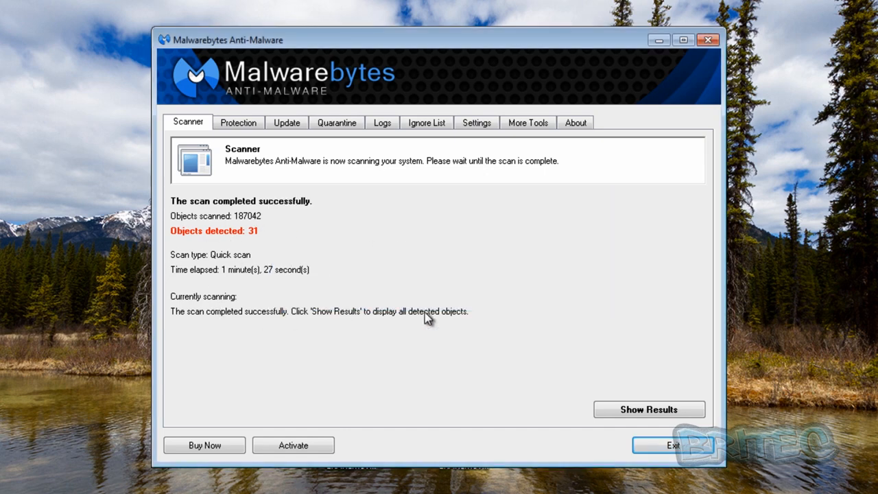
- Show the scan results and review the detected Trojan entries, including FlashPlayer.rar, all ticked
click(649, 409)
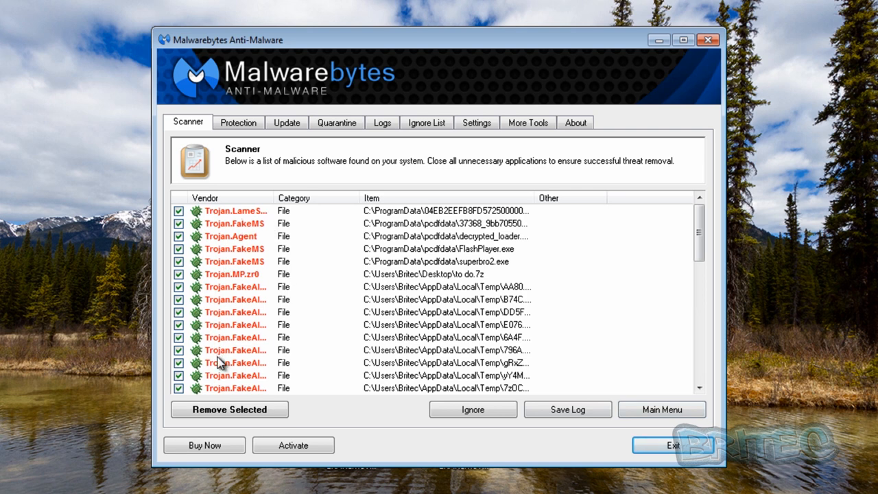
mouse_move(238, 326)
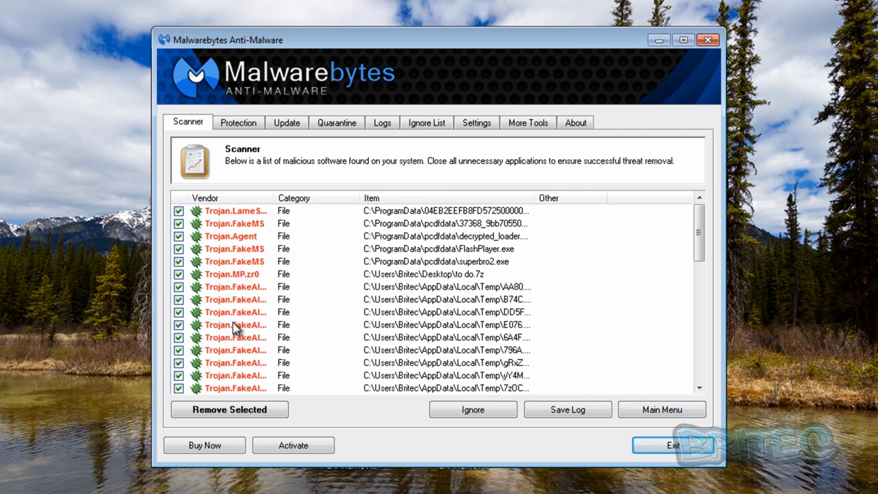
mouse_move(519, 301)
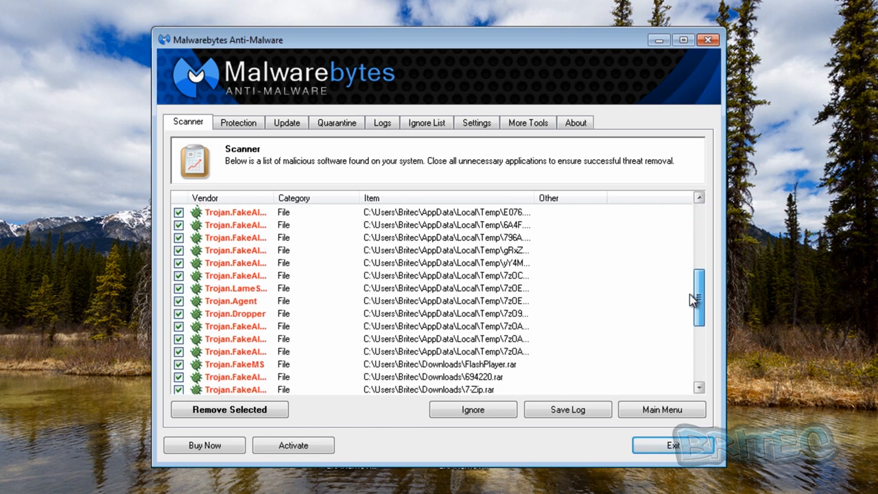
scroll(down, 3)
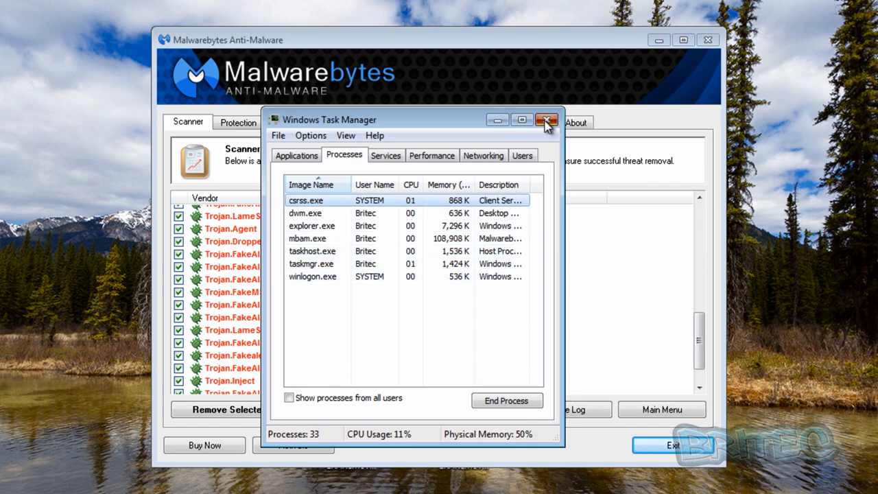
click(546, 121)
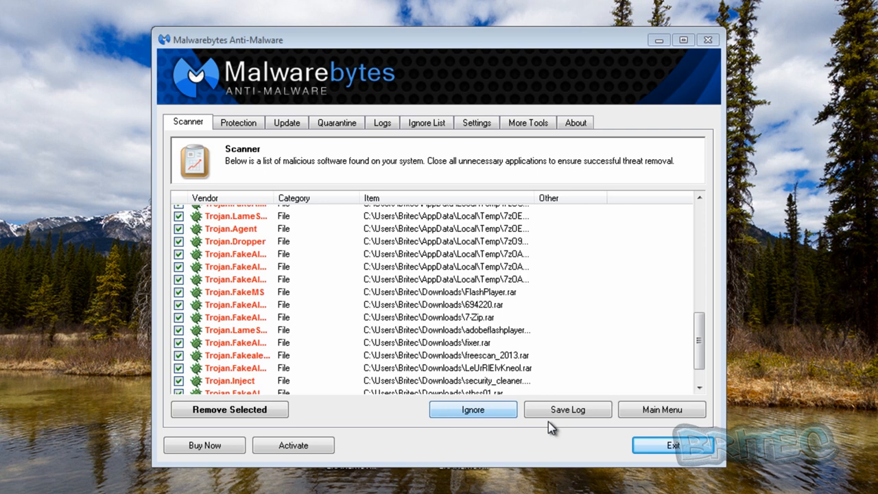
mouse_move(681, 354)
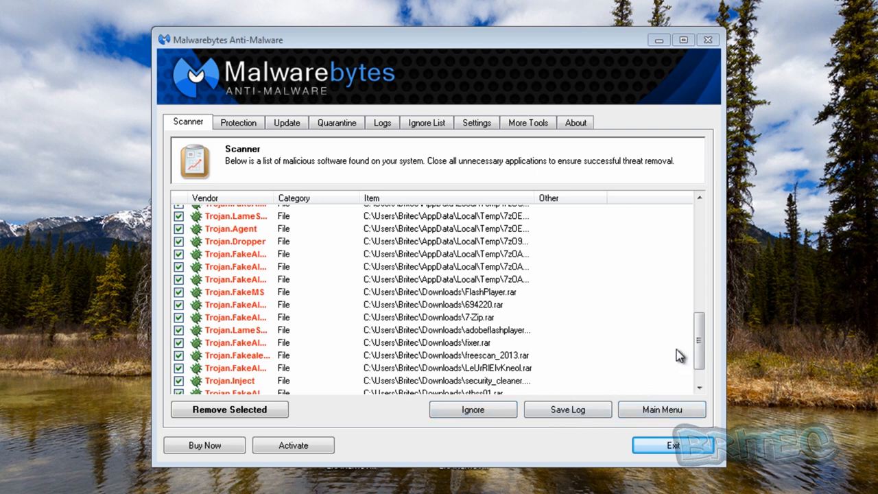
mouse_move(452, 362)
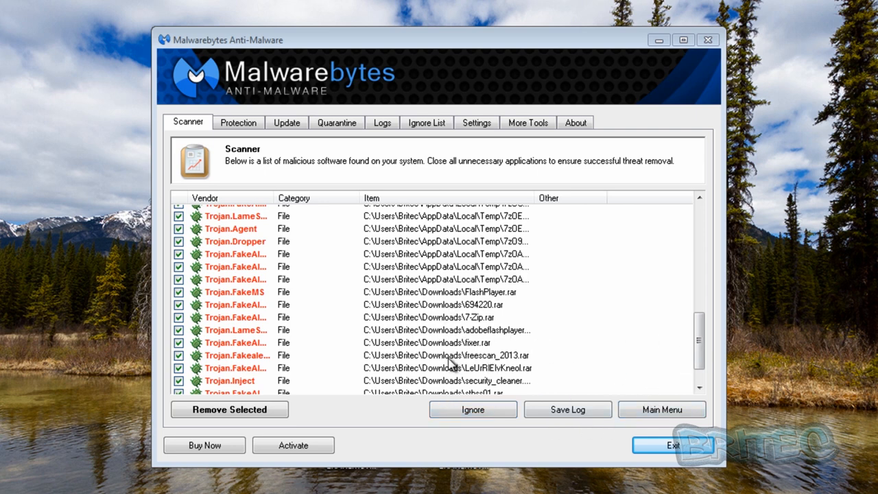
scroll(down, 3)
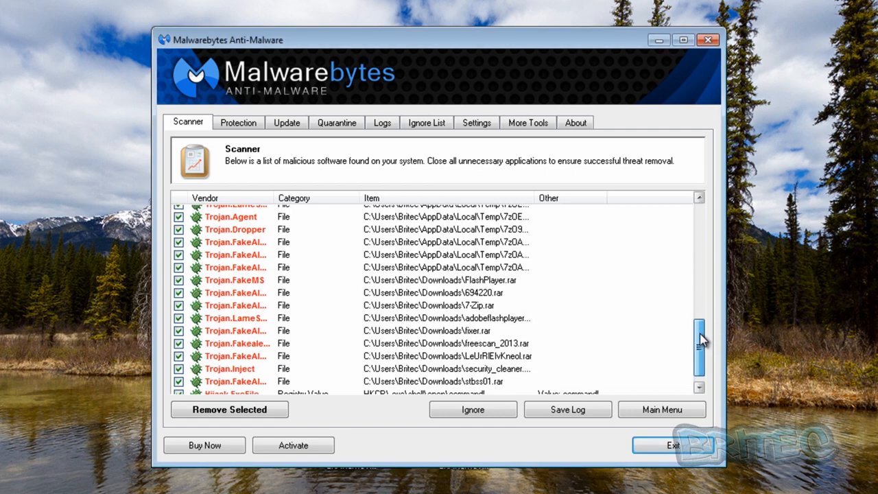
scroll(down, 3)
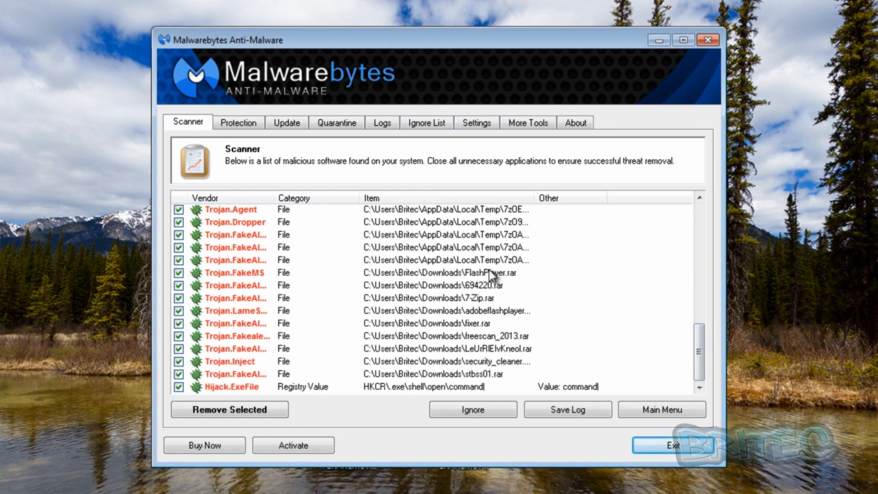
click(432, 272)
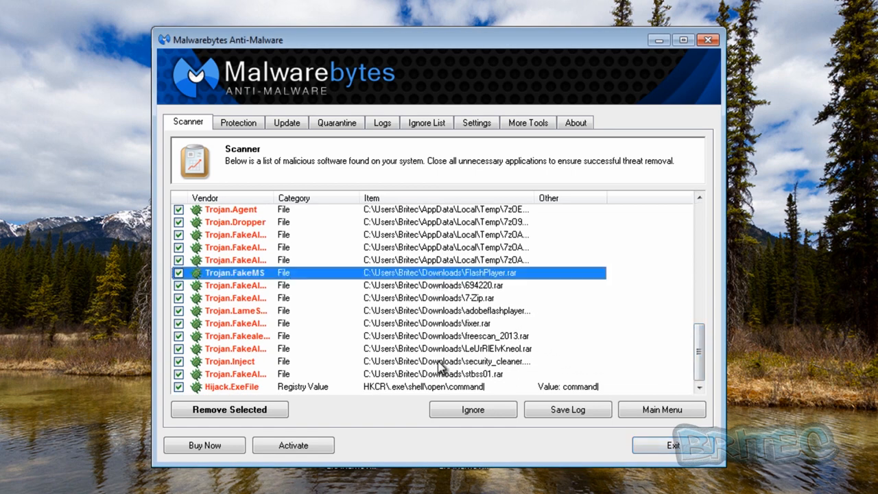
click(442, 373)
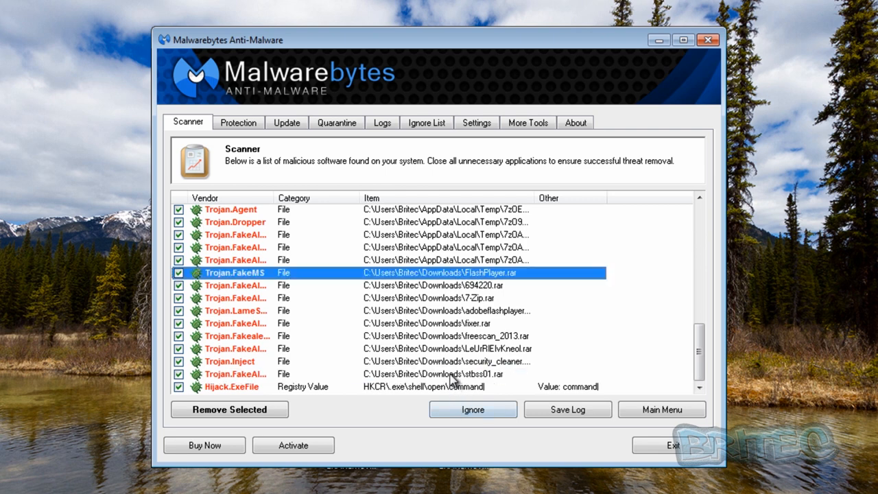
click(446, 373)
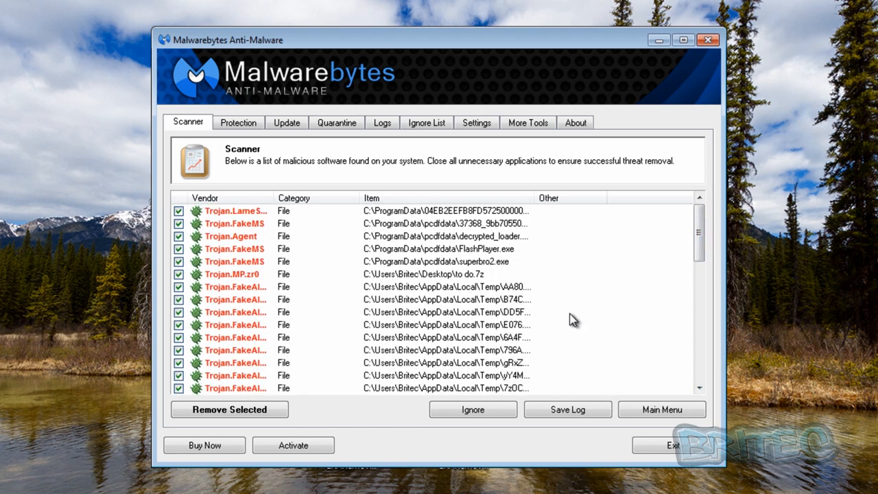
mouse_move(445, 420)
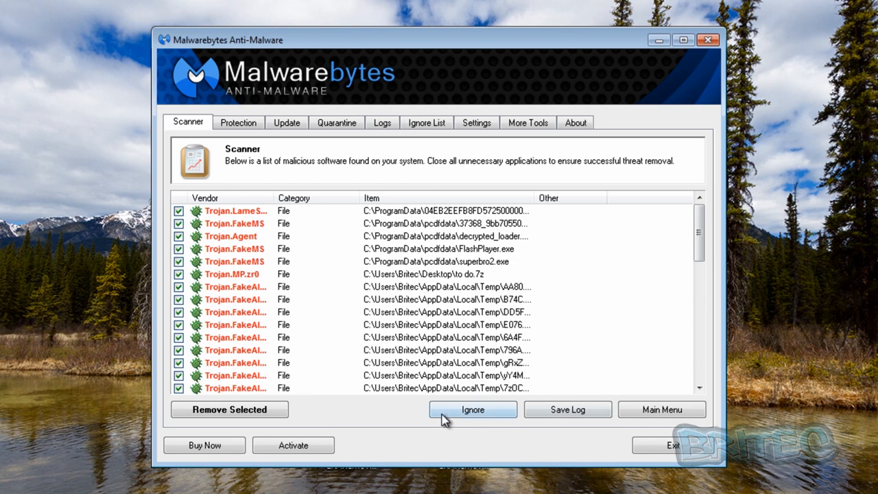
- Remove the selected threats and accept the system restart
click(472, 409)
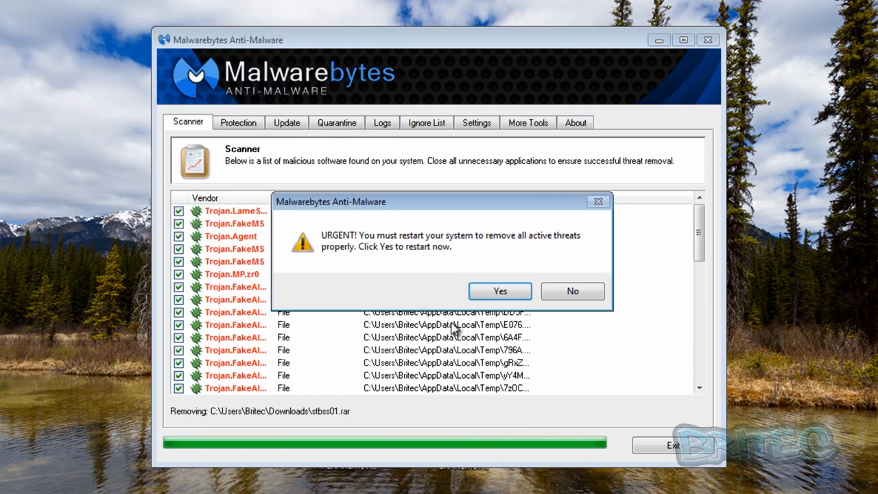
mouse_move(497, 340)
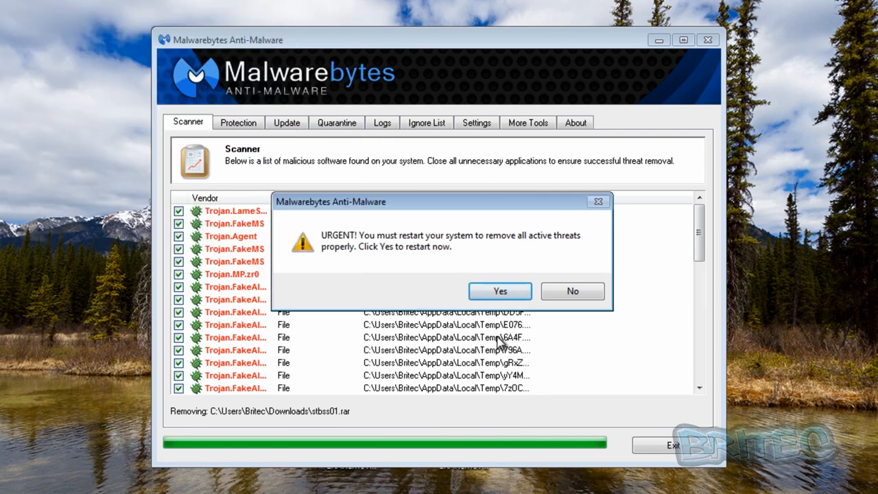
click(499, 291)
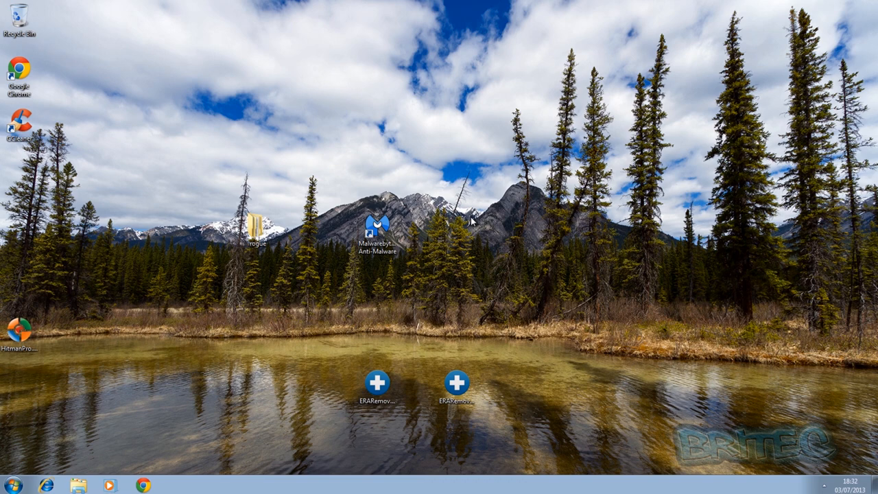
mouse_move(339, 218)
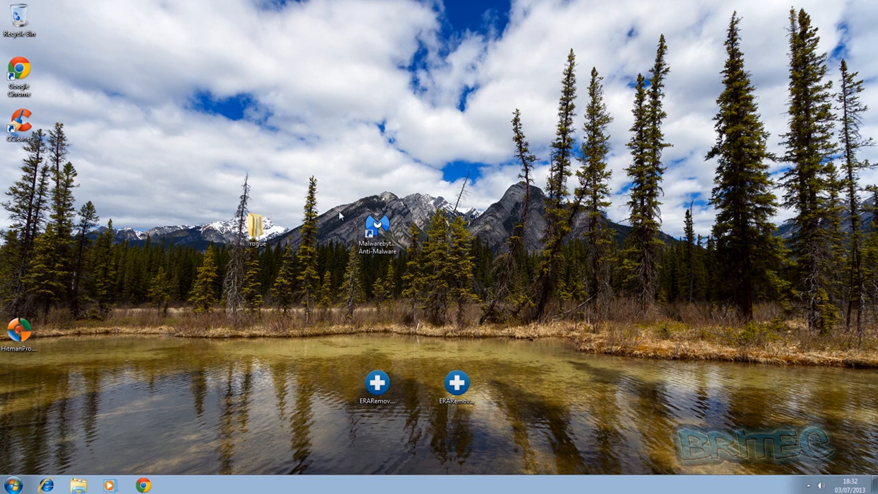
mouse_move(69, 266)
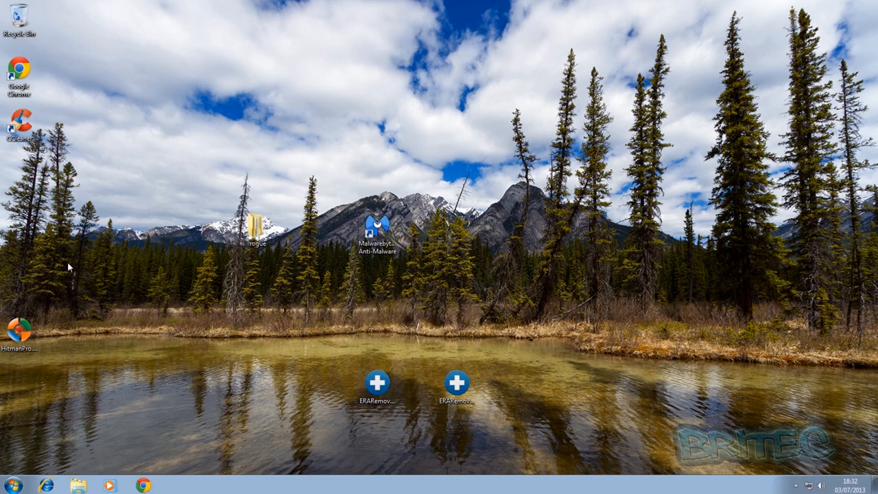
- Move the HitmanPro desktop icon next to the Malwarebytes icon
drag(21, 334, 473, 247)
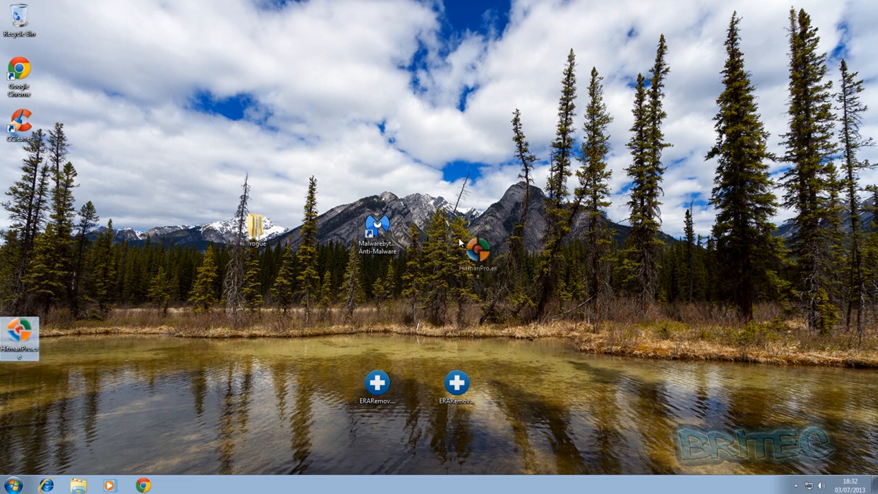
click(478, 244)
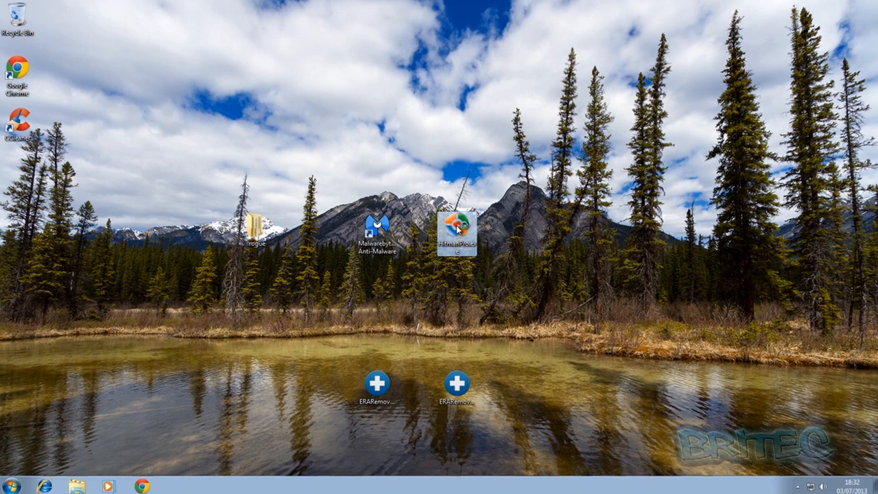
- Launch HitmanPro, accept the licence, and start a one-time scan without installing a copy
double_click(459, 232)
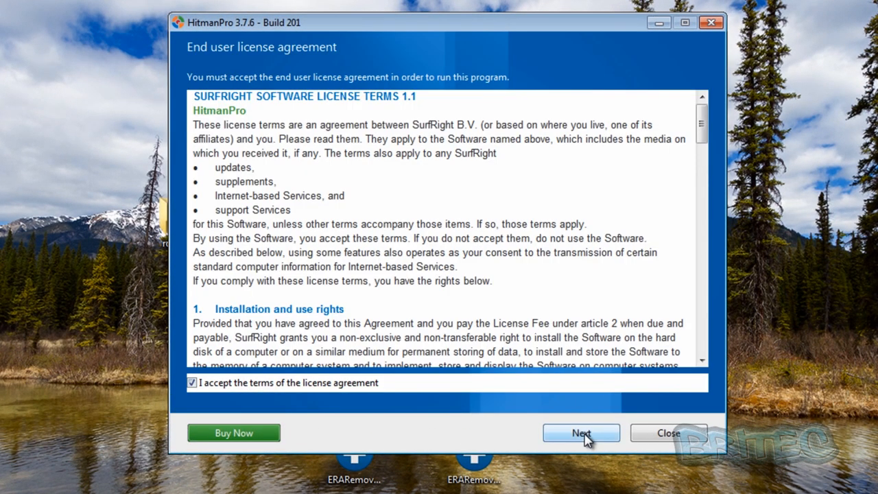
click(582, 433)
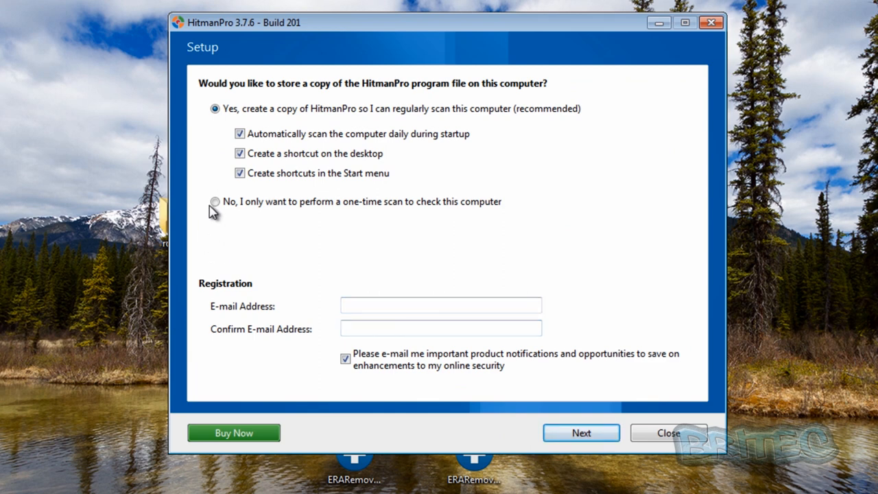
click(214, 205)
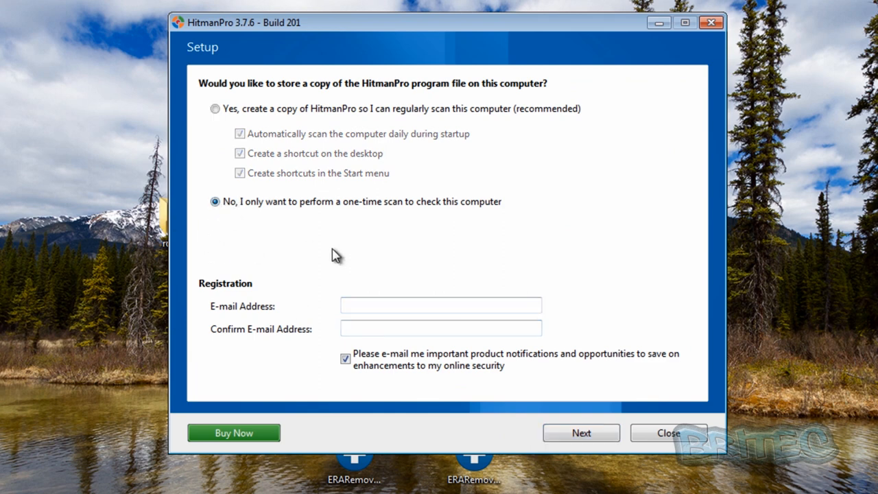
click(581, 432)
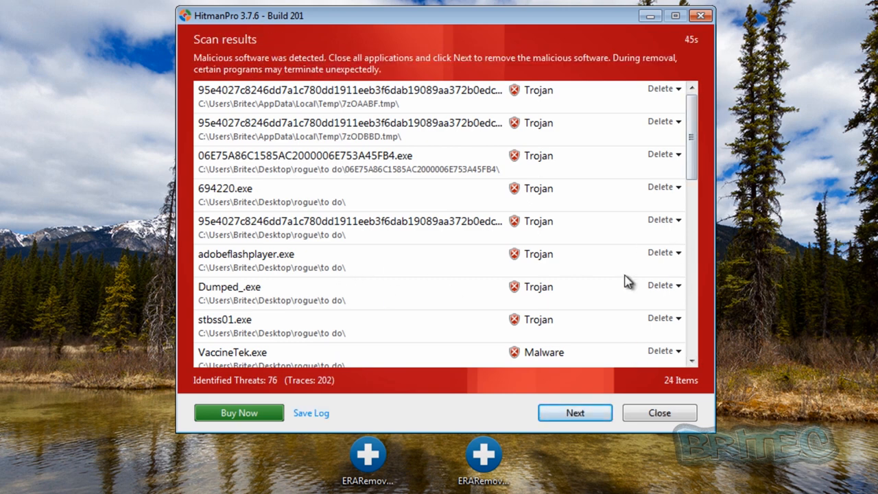
mouse_move(703, 250)
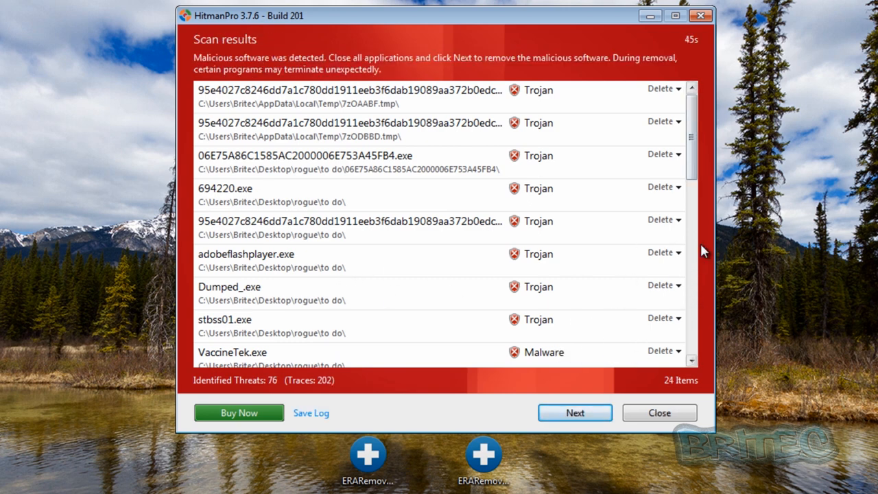
mouse_move(349, 346)
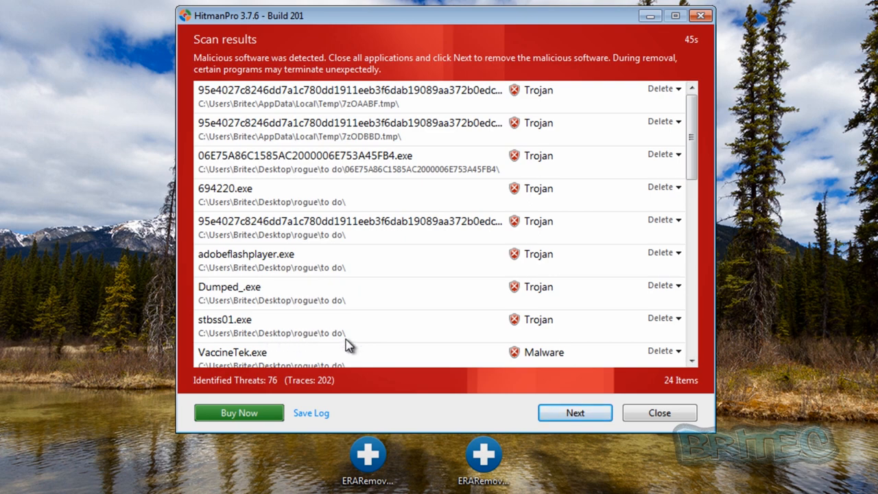
mouse_move(327, 340)
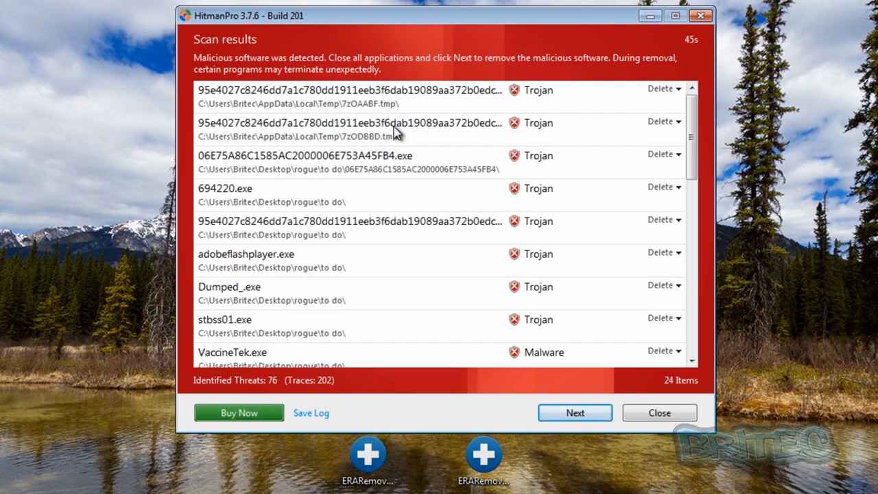
mouse_move(249, 191)
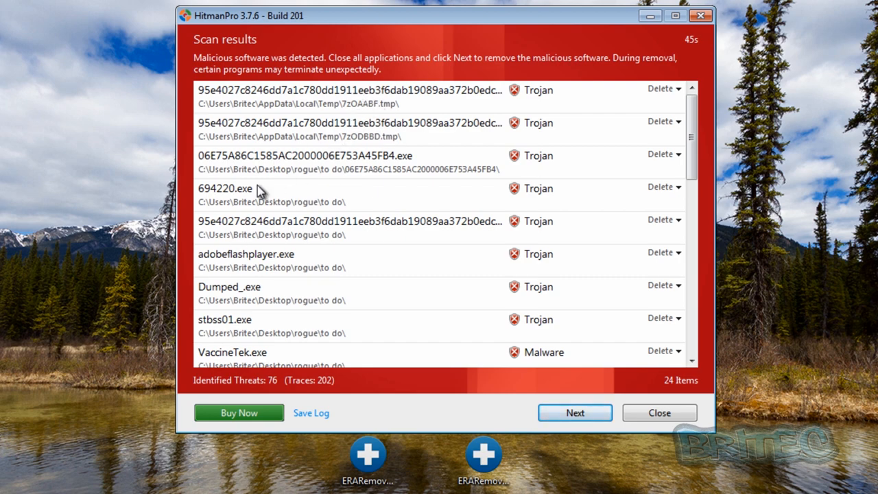
mouse_move(651, 22)
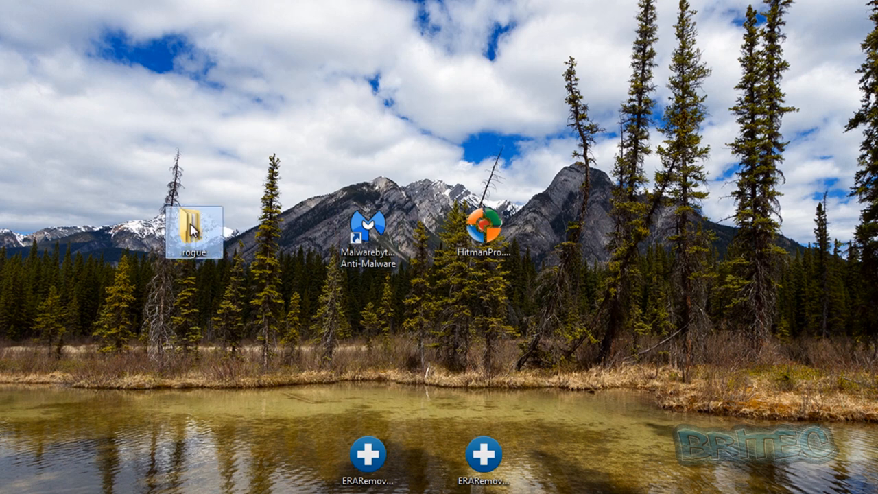
- Inspect the rogue folder's files on the desktop, close it, and bring HitmanPro back up
double_click(192, 231)
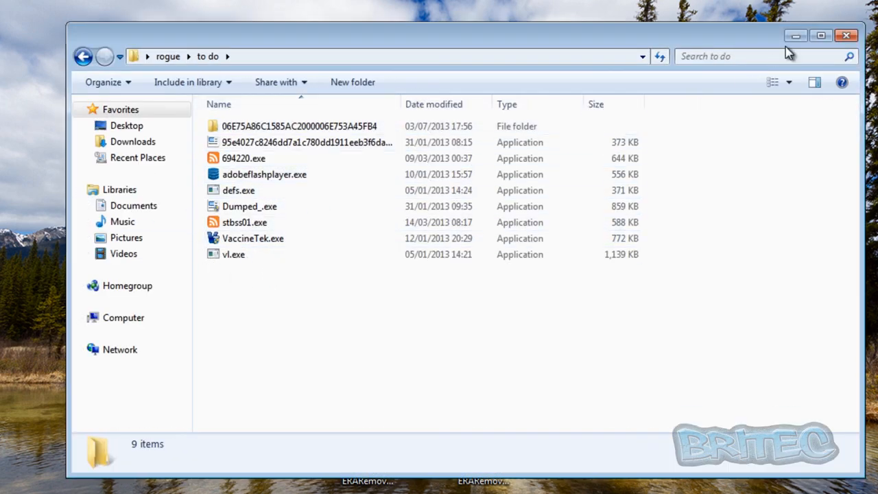
click(852, 35)
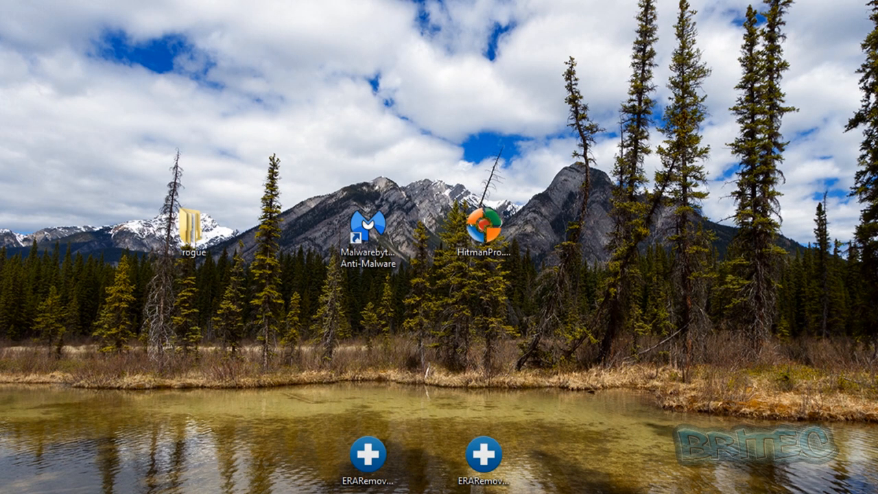
double_click(486, 226)
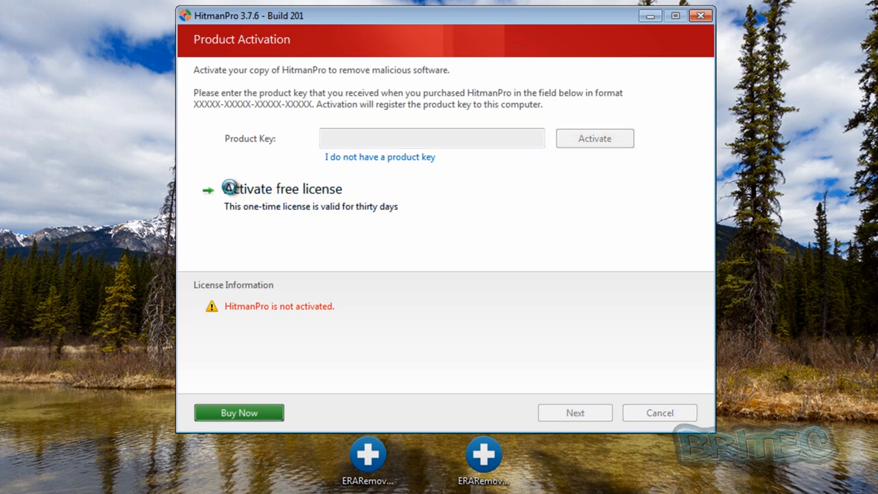
- Activate the free thirty-day licence, delete the 76 detected threats, and close HitmanPro
click(228, 189)
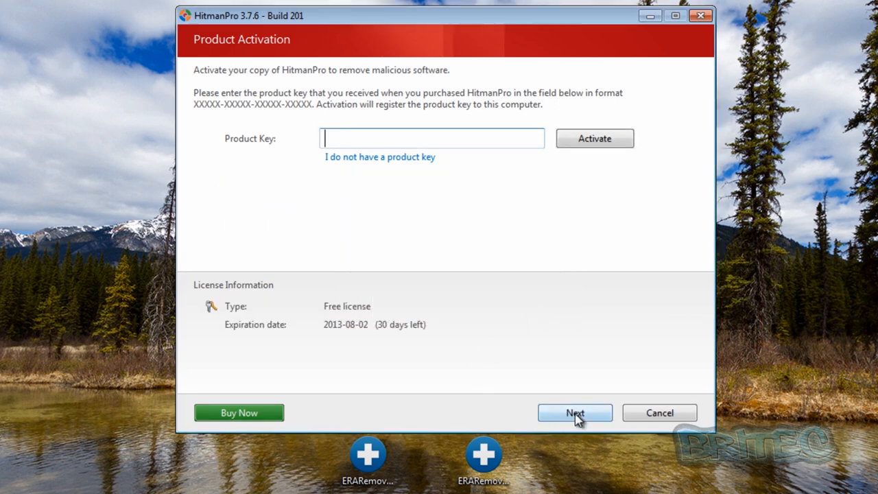
click(574, 412)
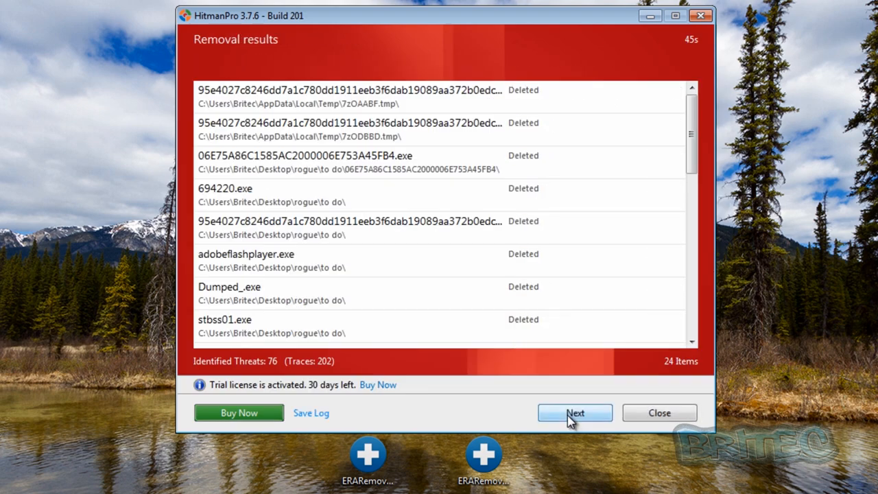
click(574, 412)
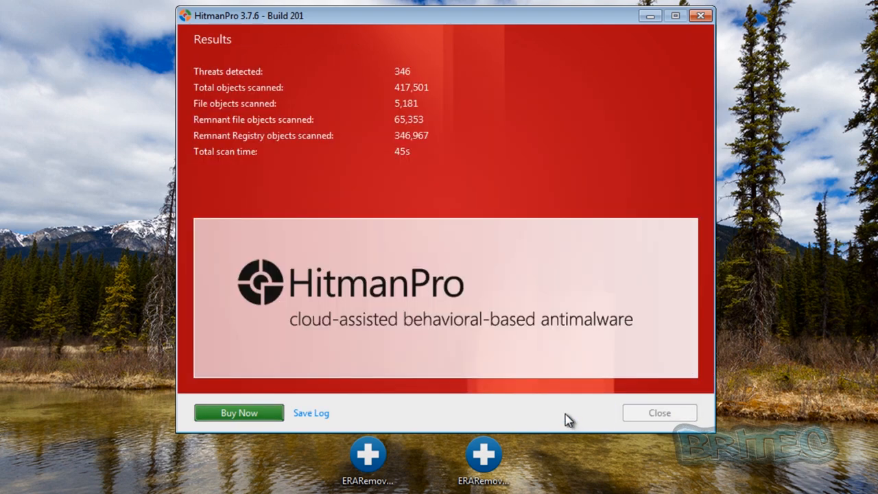
mouse_move(670, 420)
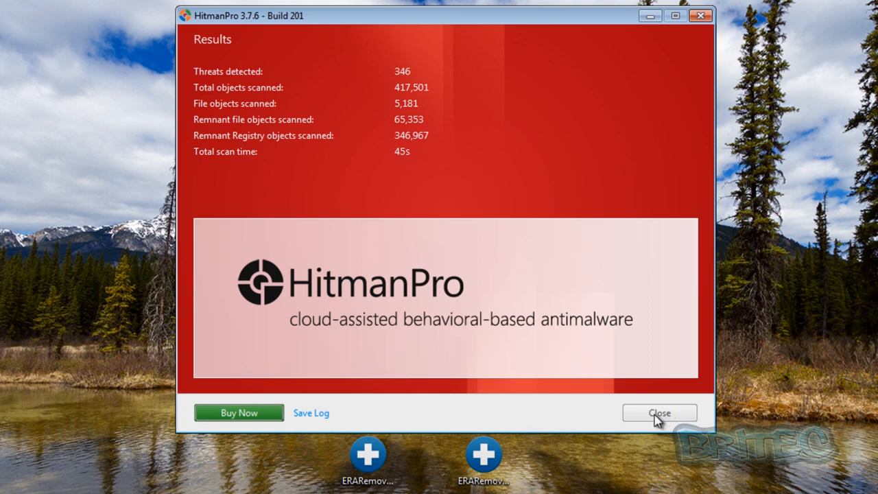
click(660, 411)
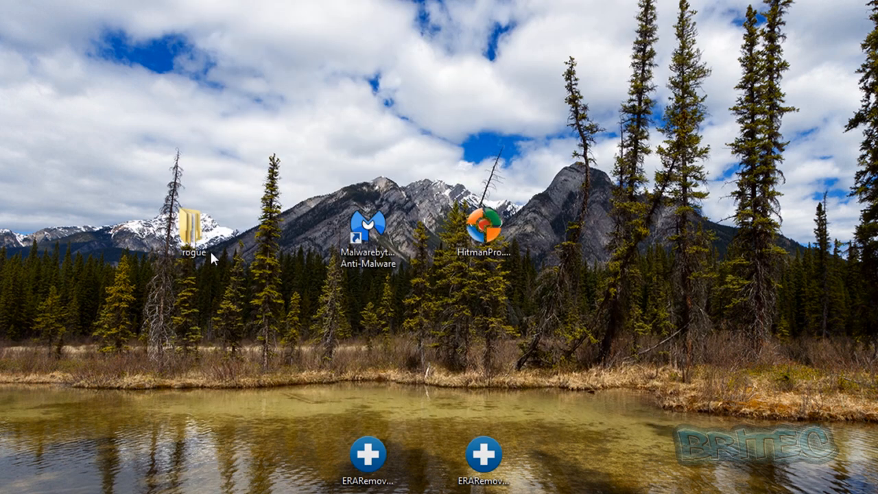
- Check the to do subfolder, delete it so the rogue folder is empty, and close Explorer
double_click(192, 226)
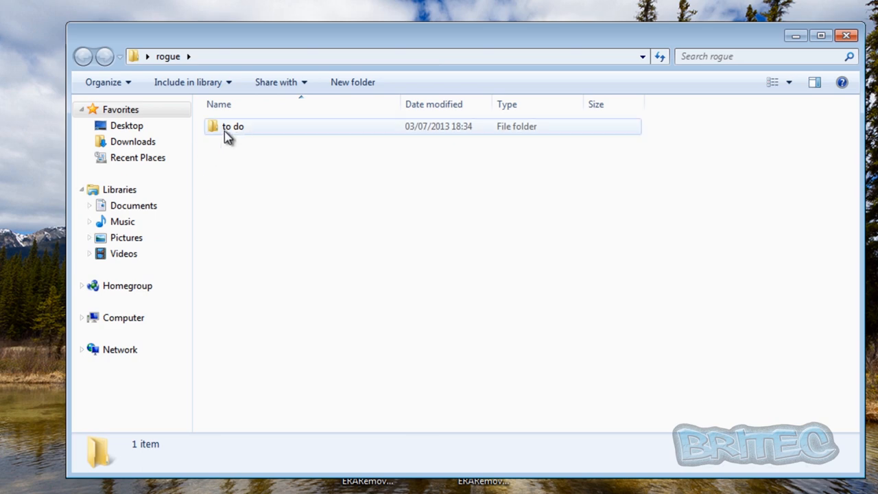
double_click(234, 126)
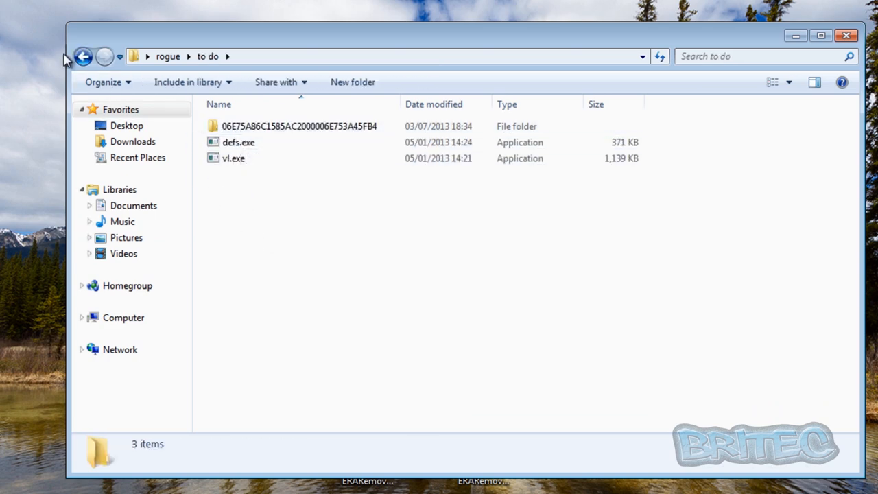
click(86, 55)
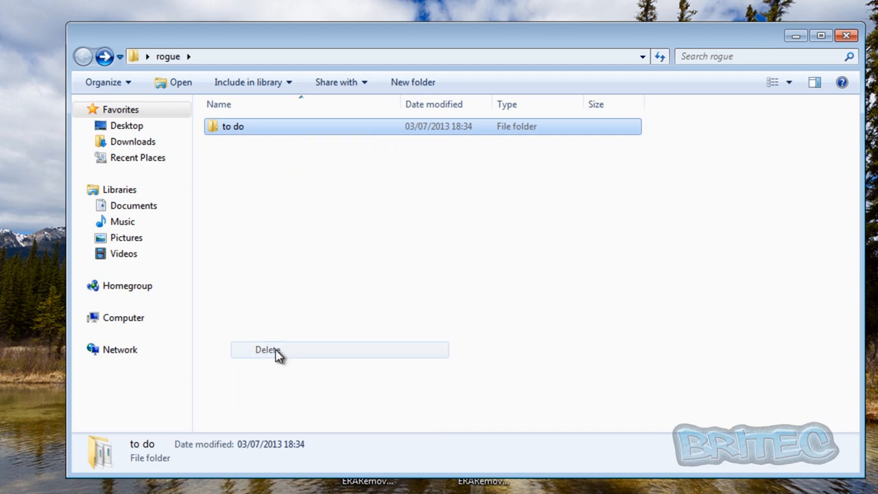
click(268, 350)
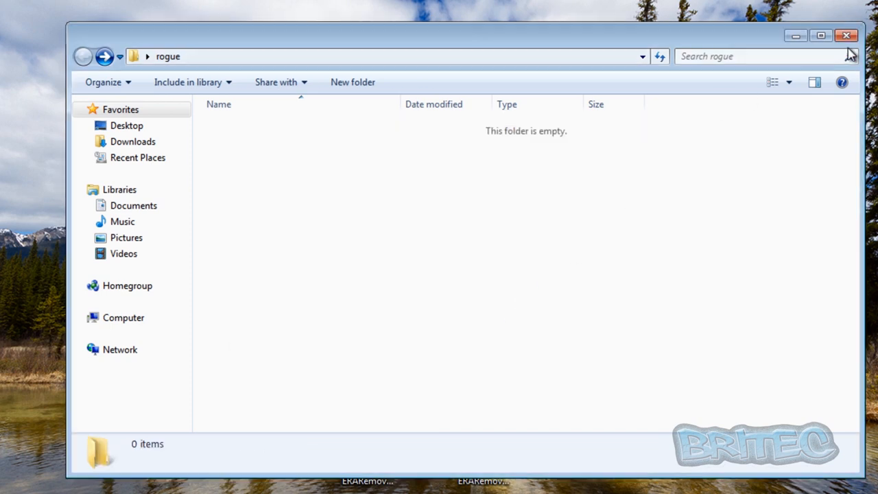
click(779, 82)
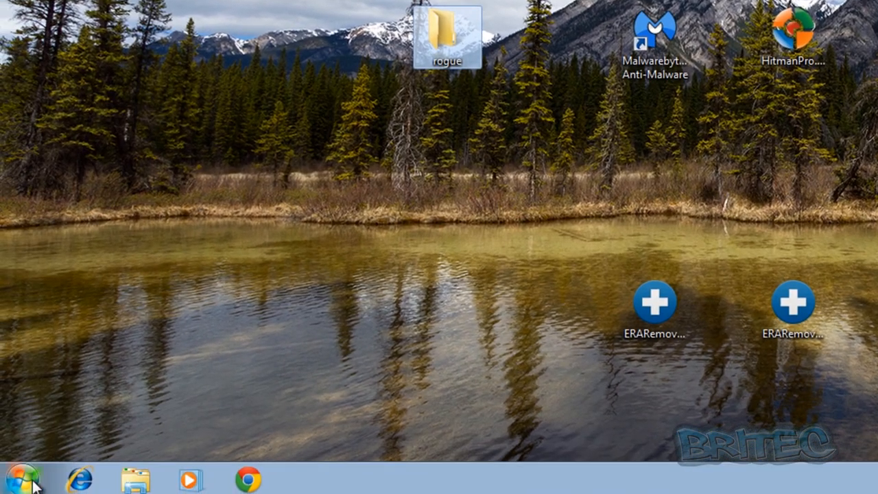
- Inspect the hexadecimal-named folder in C:\ProgramData and send it to the Recycle Bin
click(28, 474)
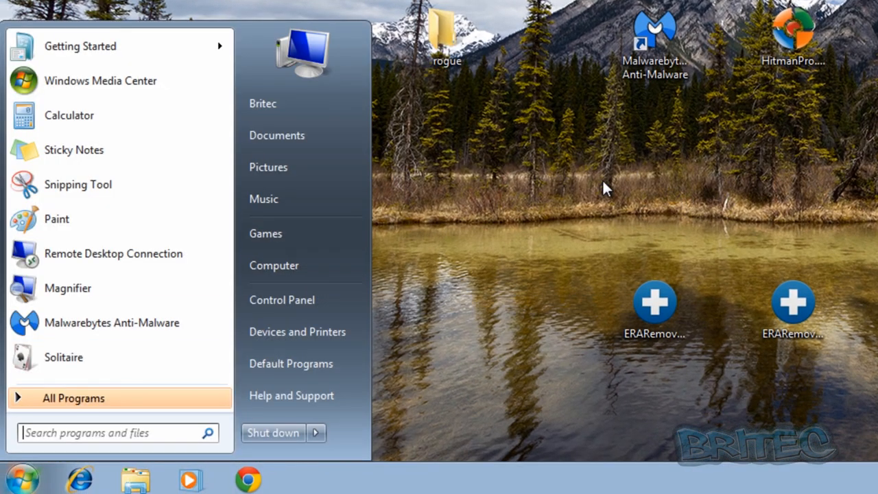
click(273, 266)
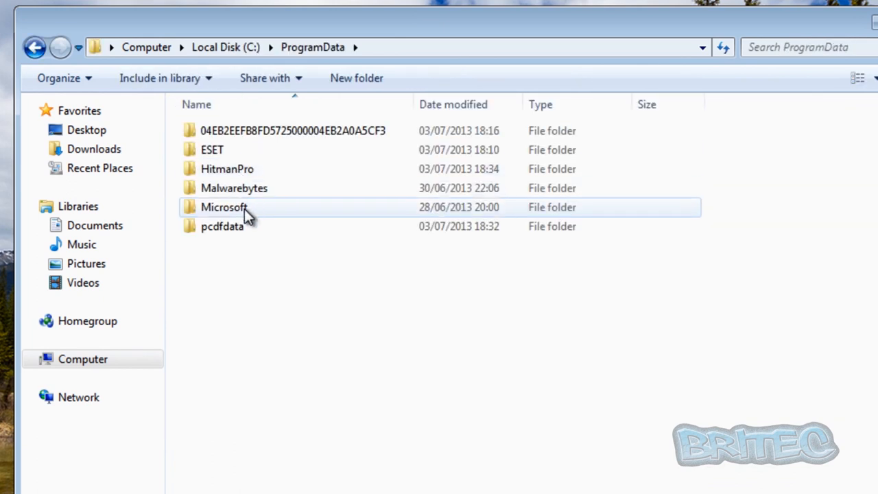
double_click(302, 130)
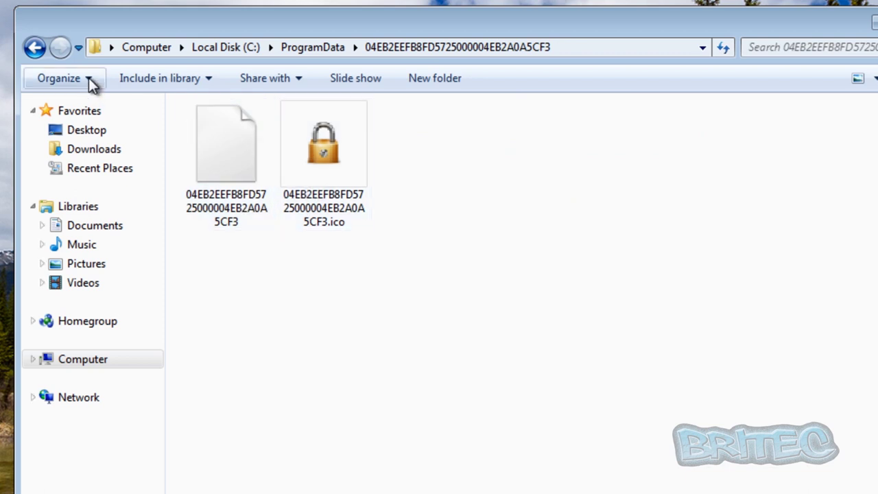
click(33, 43)
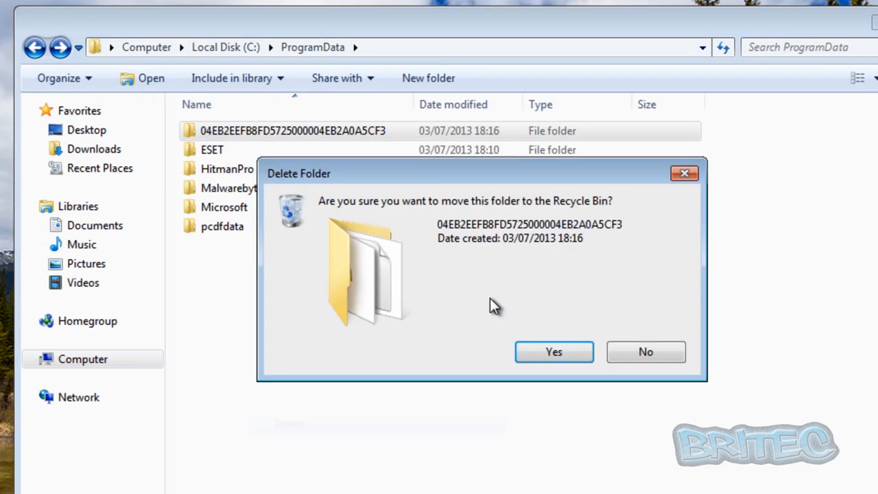
click(554, 351)
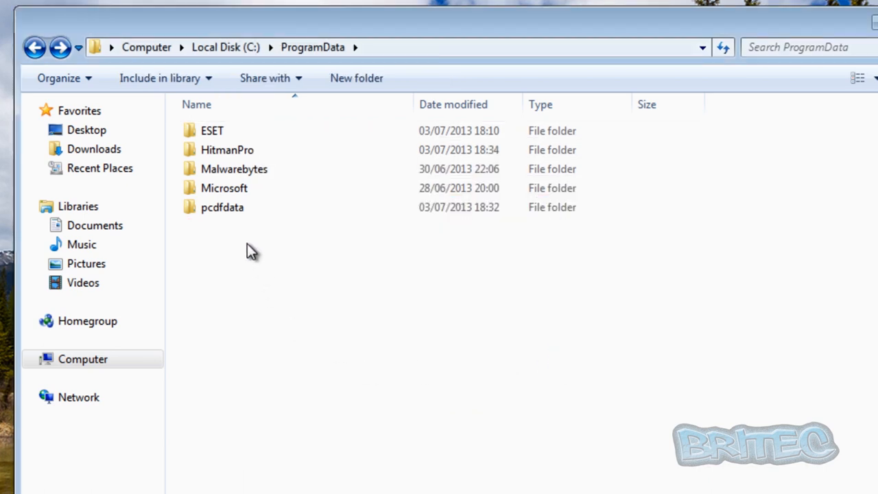
- Check the pcdfdata folder, then navigate toward the user profile folder
double_click(222, 206)
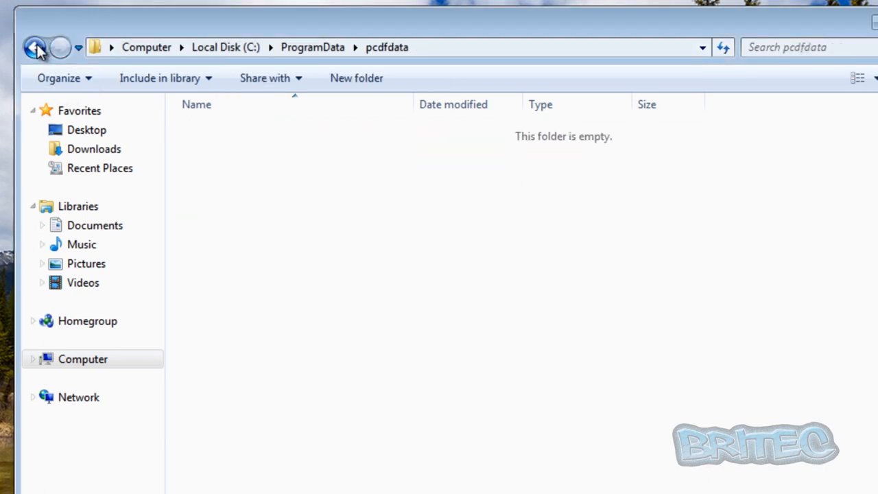
click(33, 47)
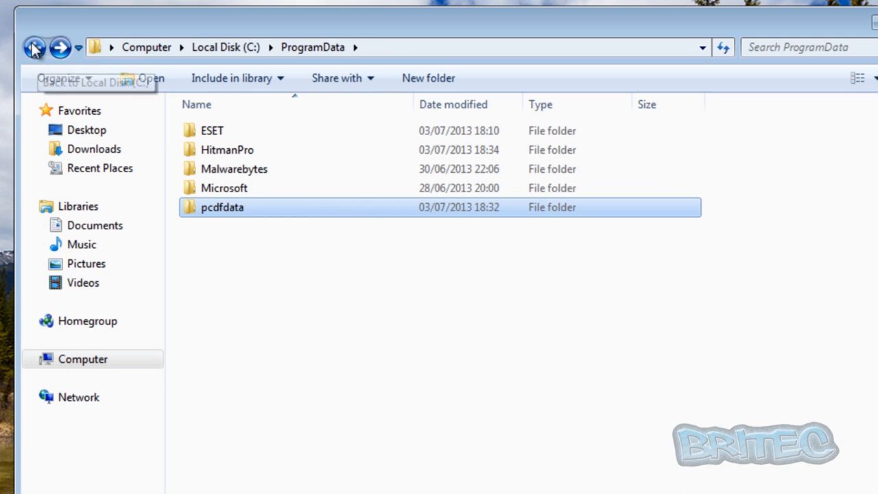
click(33, 48)
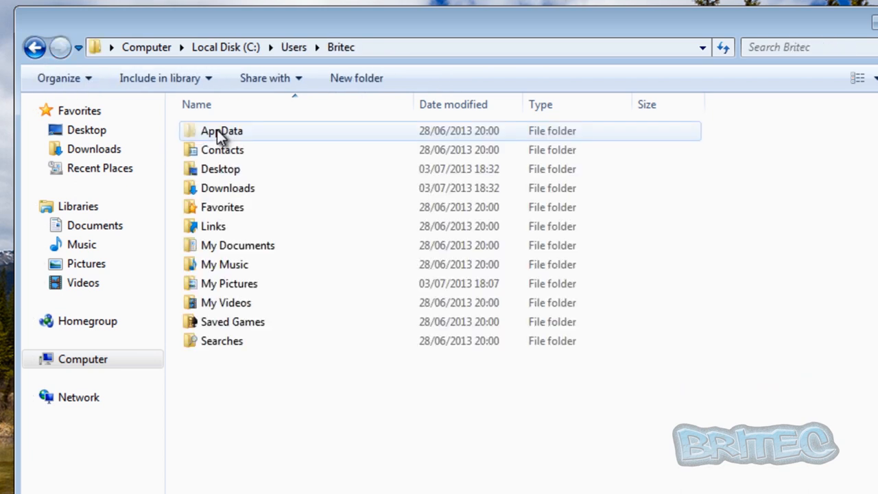
- Browse into AppData > Local > Temp in the user profile
double_click(221, 130)
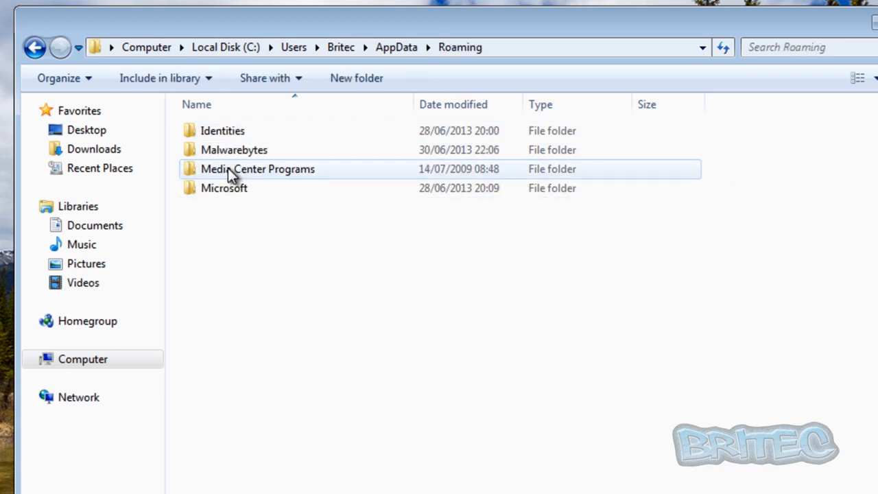
mouse_move(144, 148)
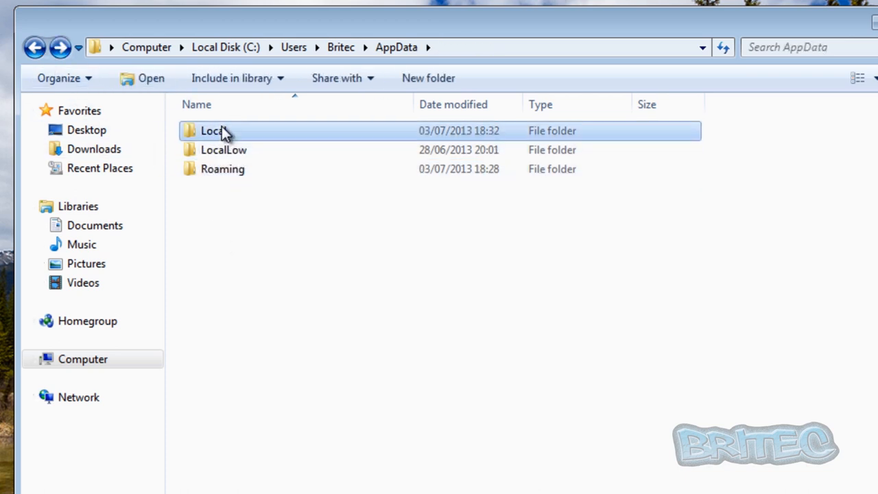
double_click(213, 131)
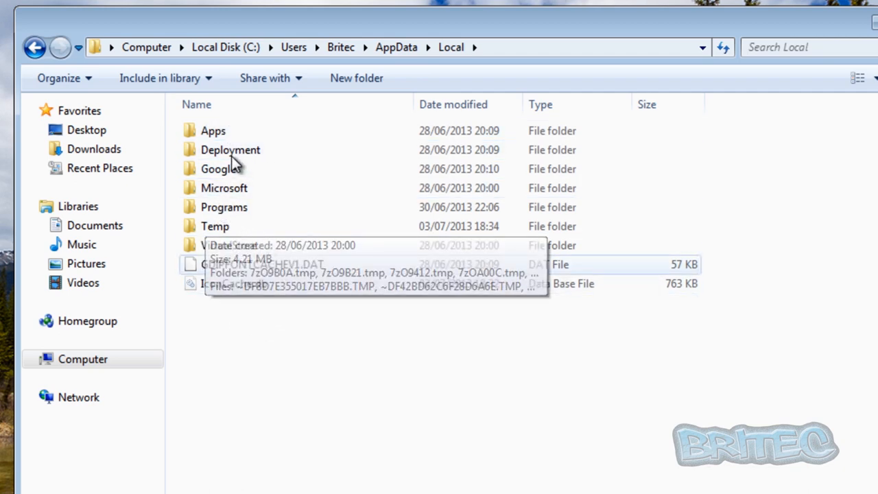
double_click(214, 225)
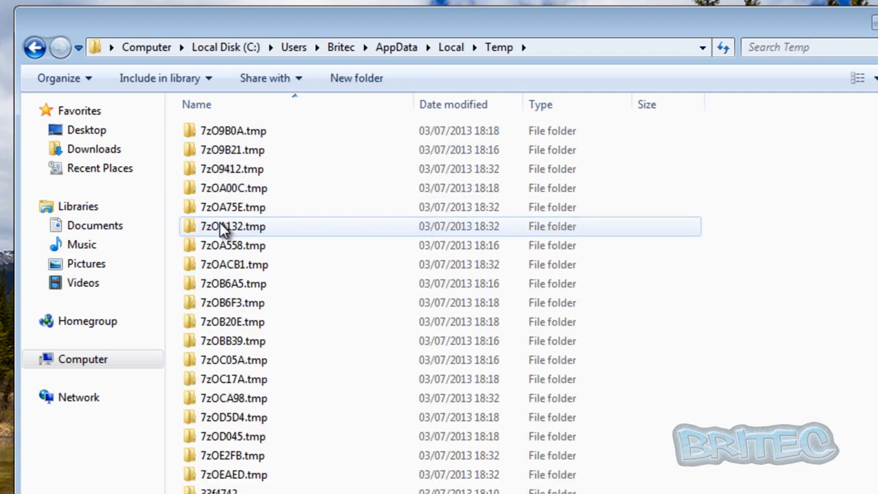
mouse_move(819, 233)
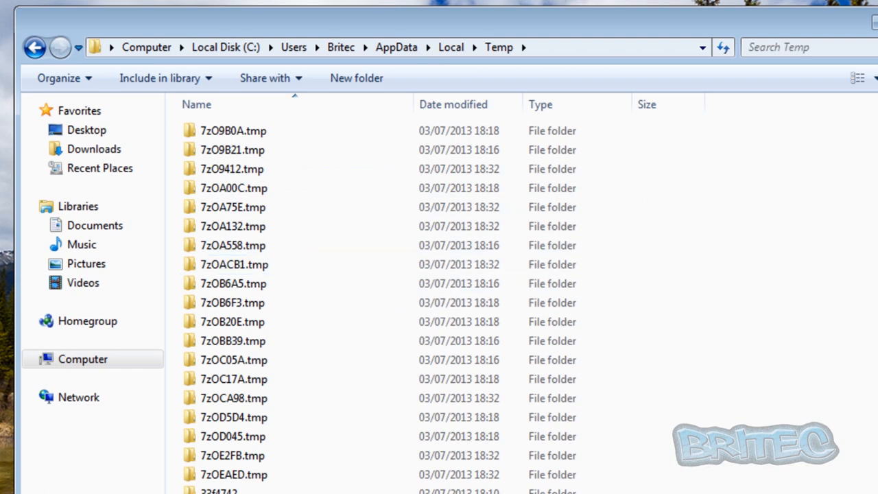
scroll(down, 3)
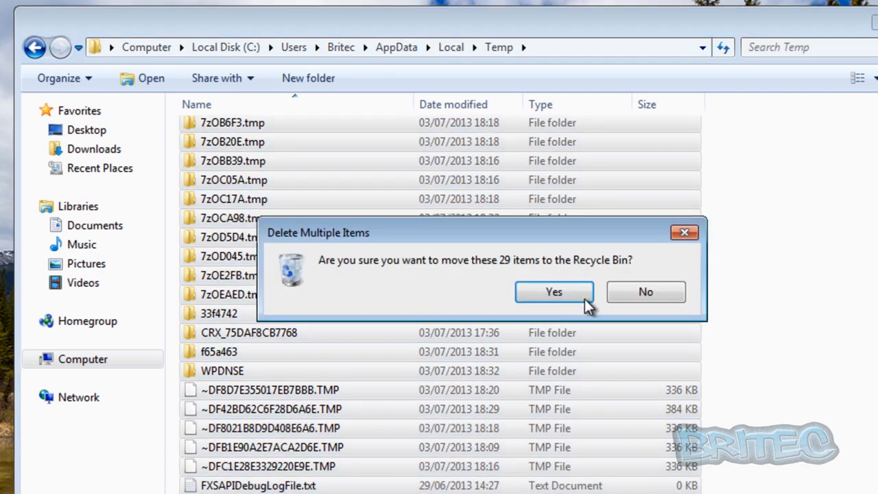
- Delete all 29 Temp items, skipping the in-use FXSAPIDebugLogFile.txt, and close Explorer
click(555, 291)
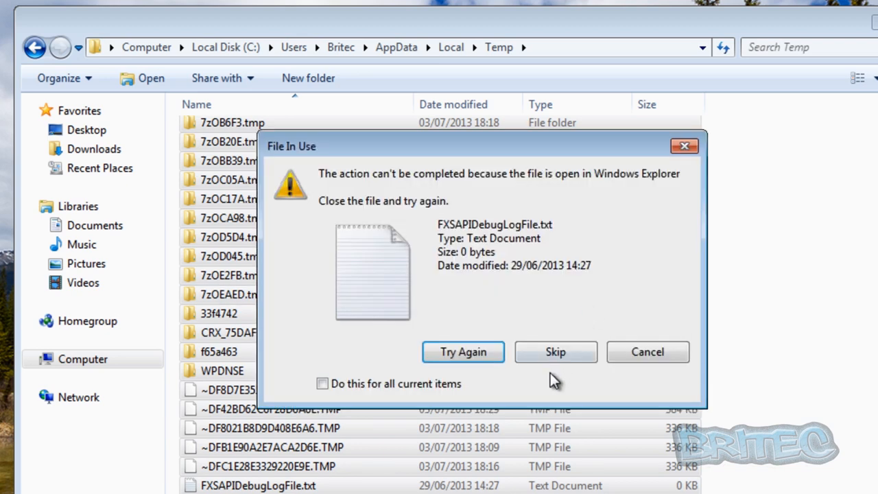
click(556, 351)
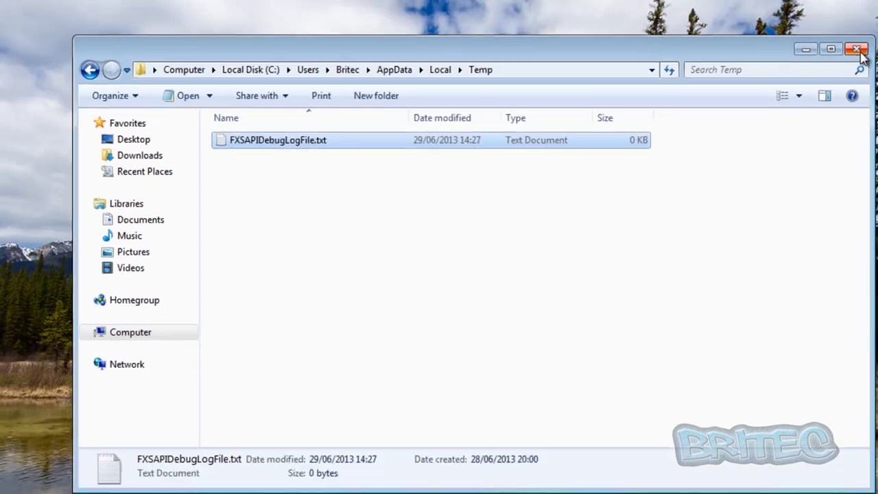
click(859, 49)
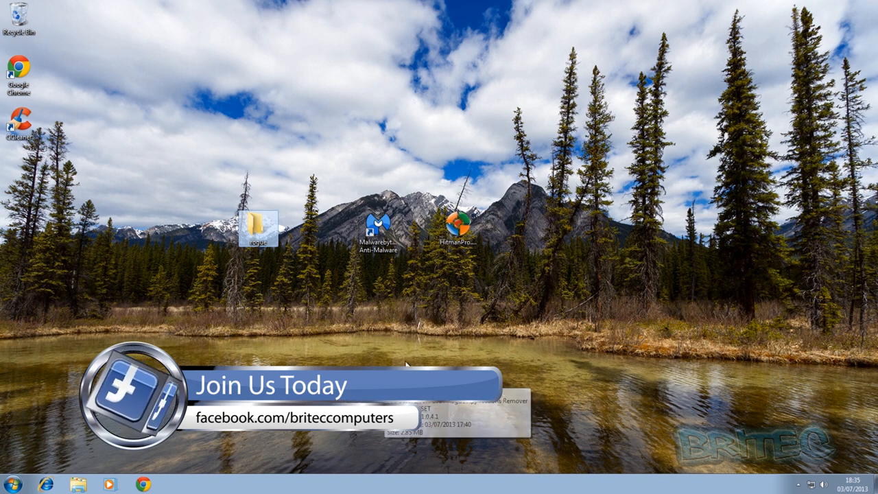
mouse_move(513, 303)
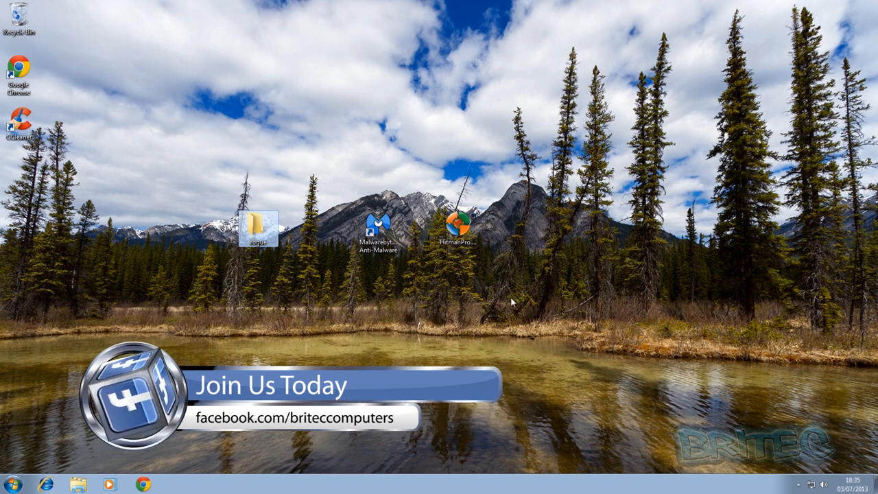